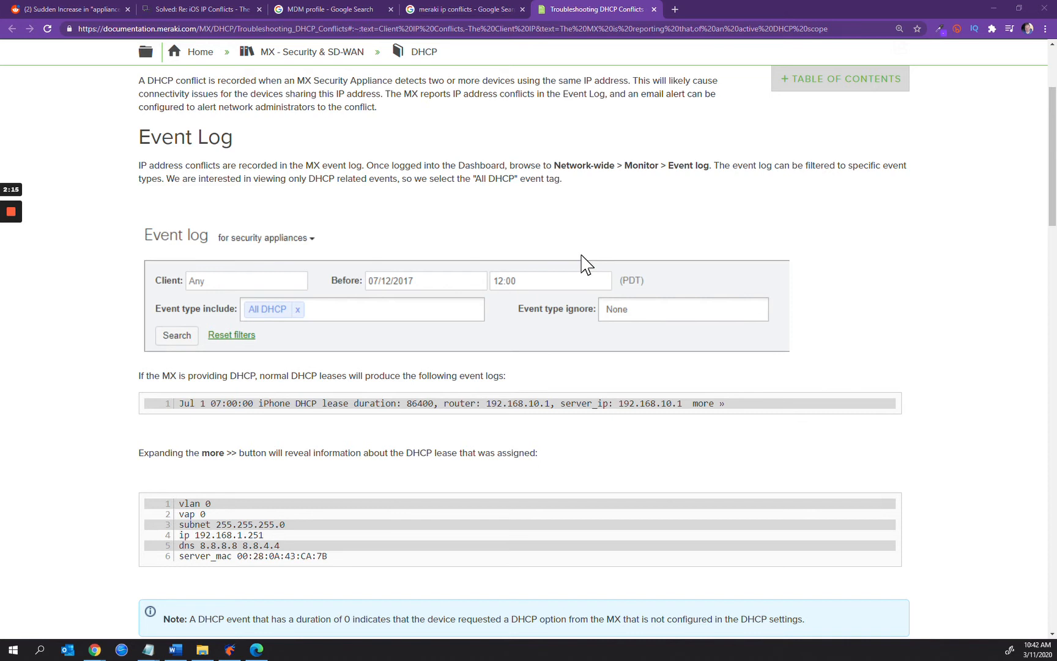
mouse_move(472, 296)
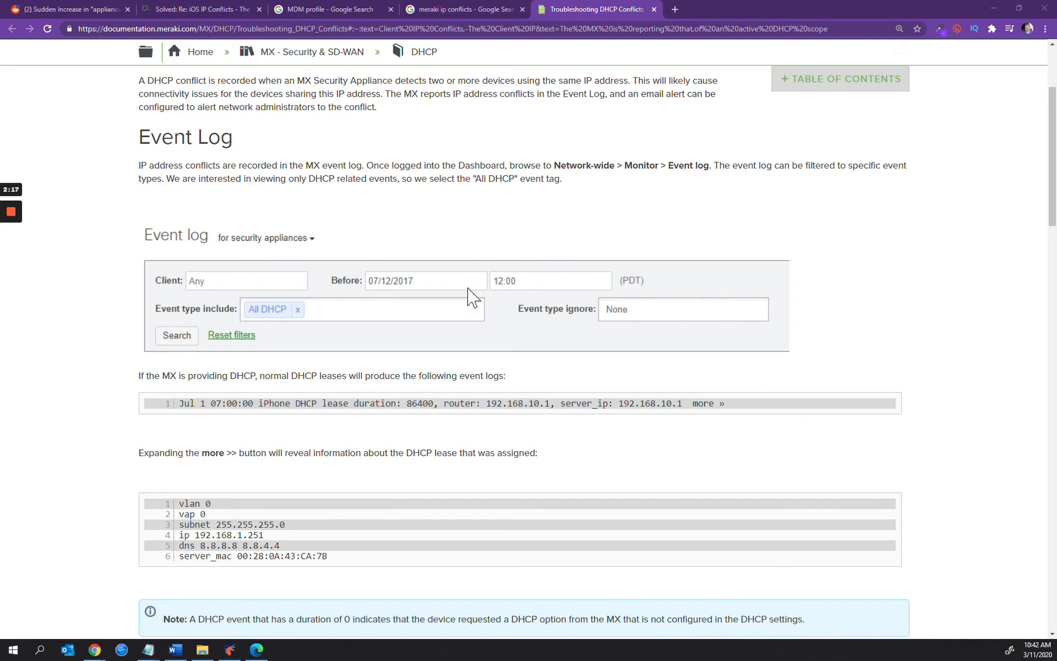
Step: Scroll the Troubleshooting DHCP Conflicts article from Event Log down to the IP Conflict Email Notification section
scroll("down", 3)
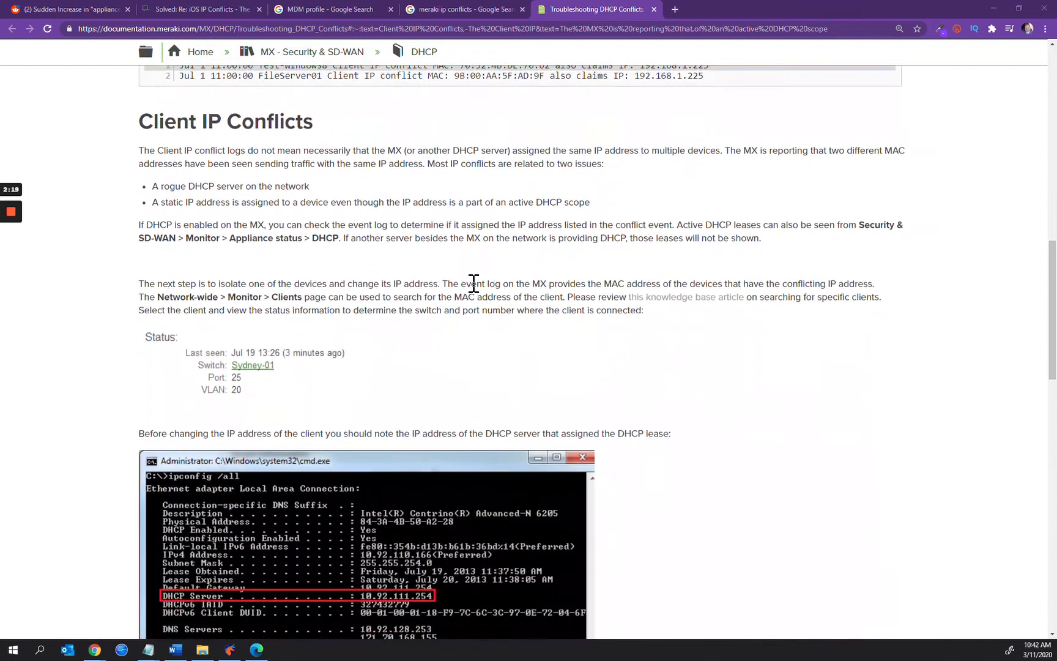
scroll("down", 3)
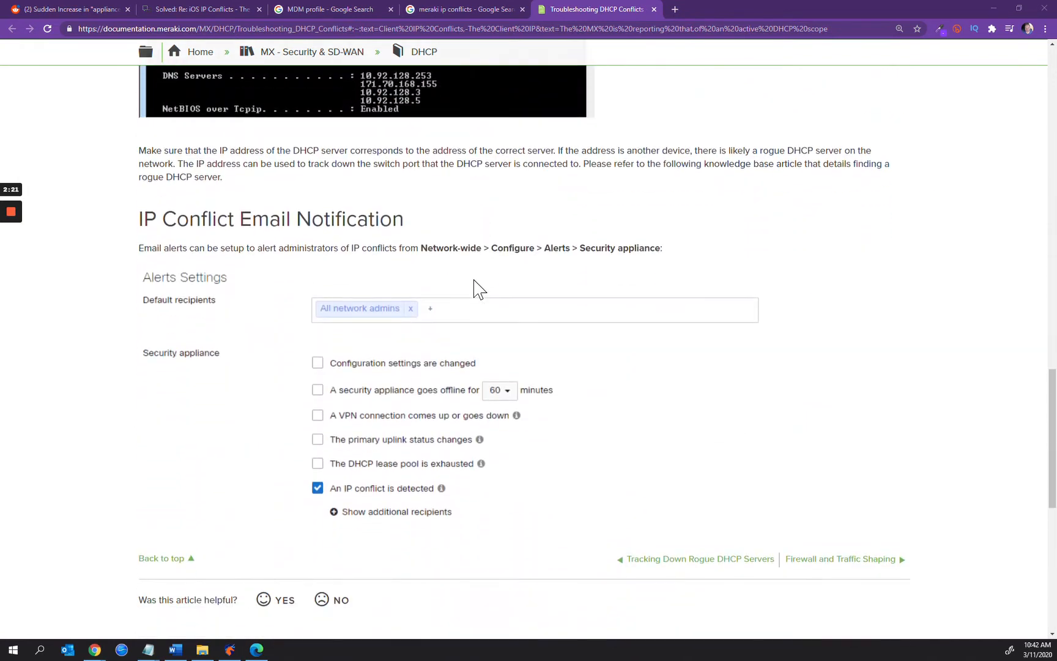
scroll("down", 3)
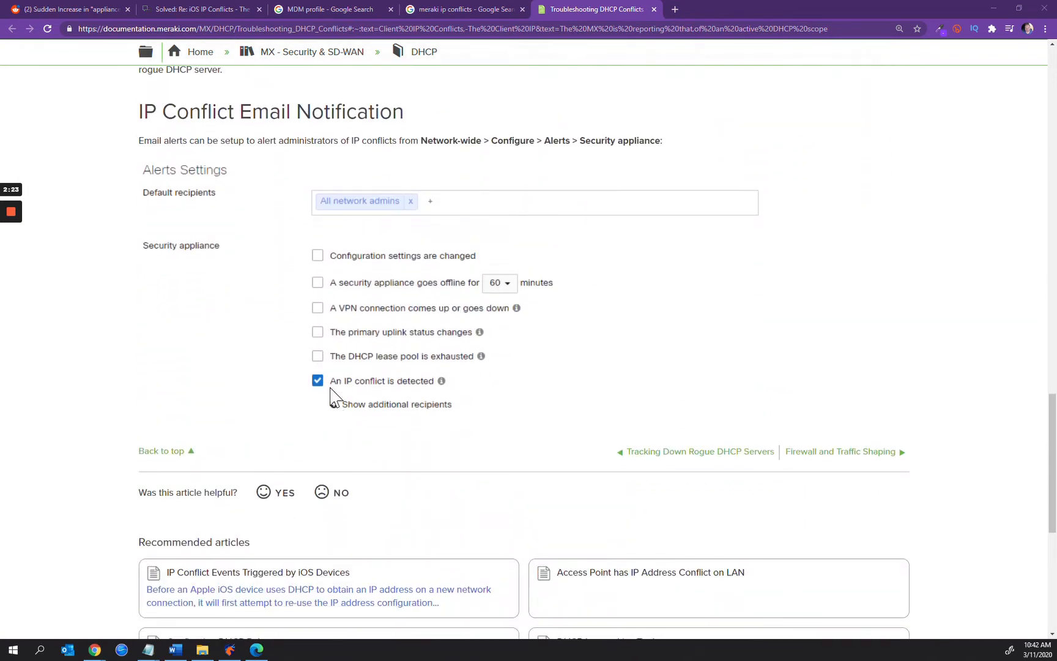
mouse_move(418, 392)
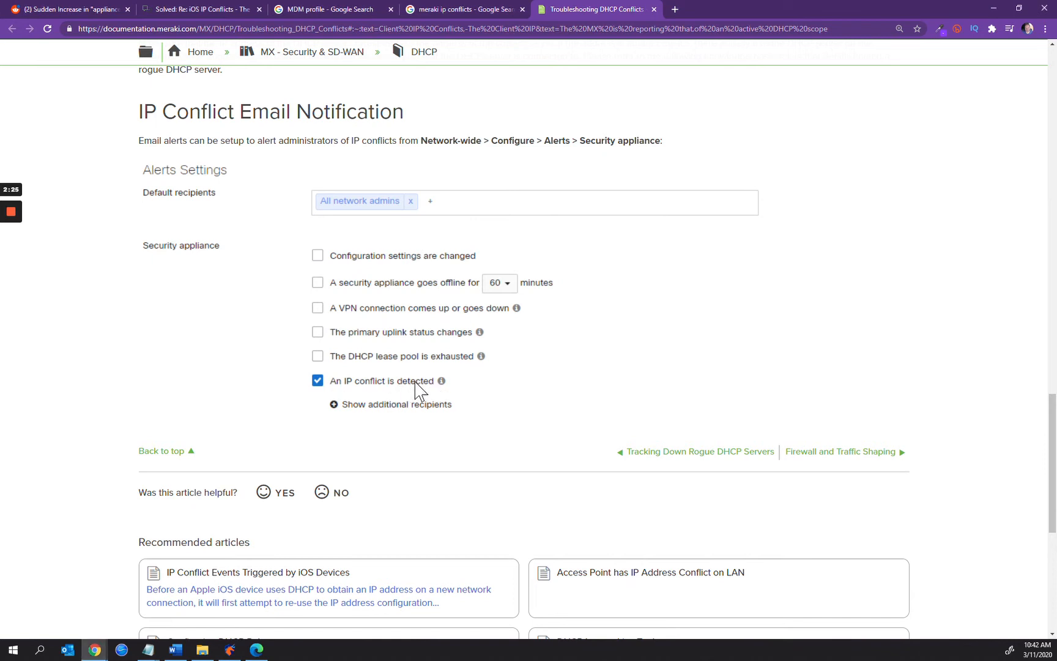
mouse_move(428, 384)
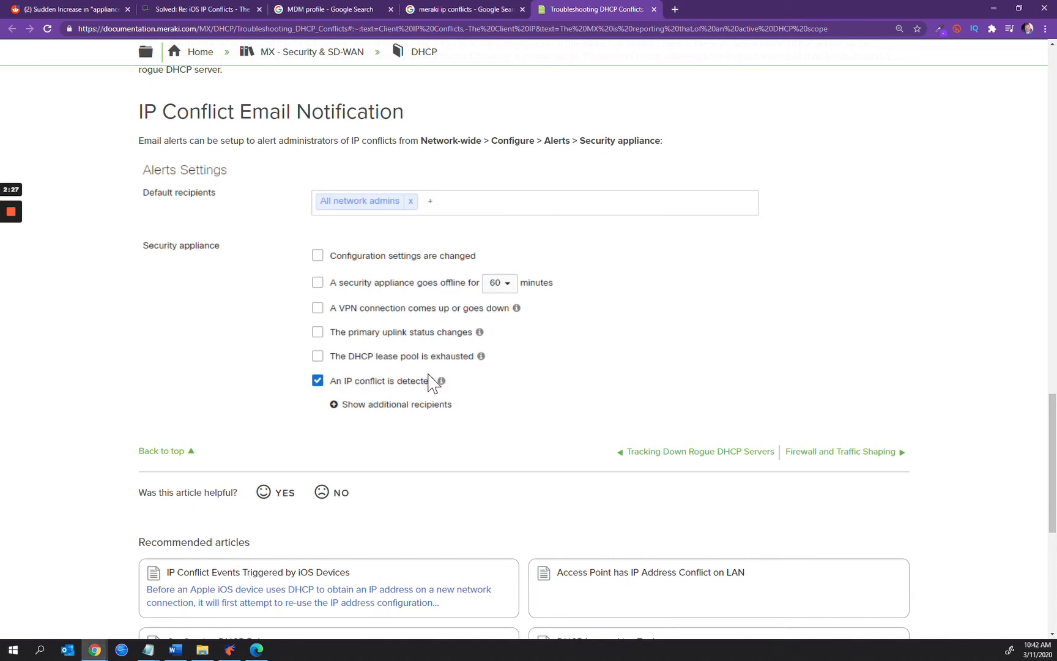
mouse_move(580, 354)
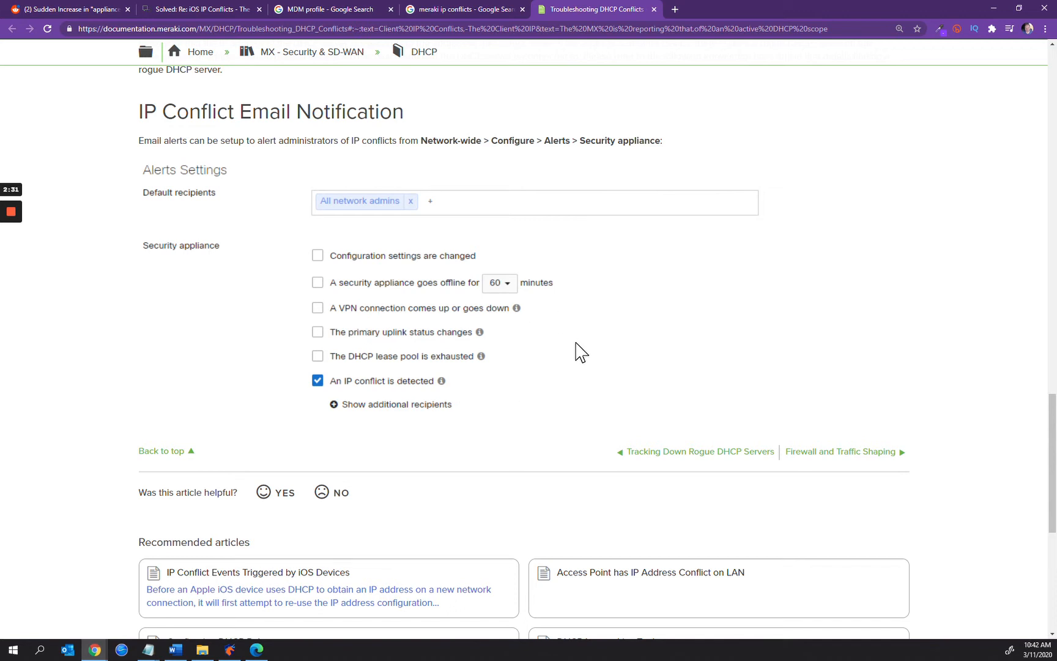
mouse_move(323, 397)
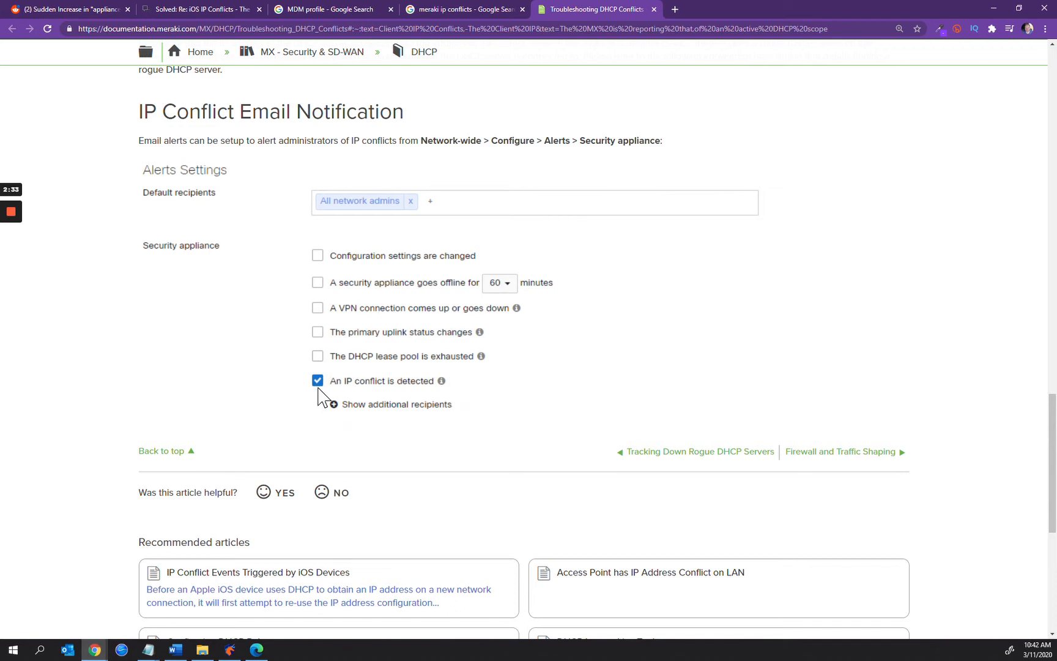
mouse_move(467, 395)
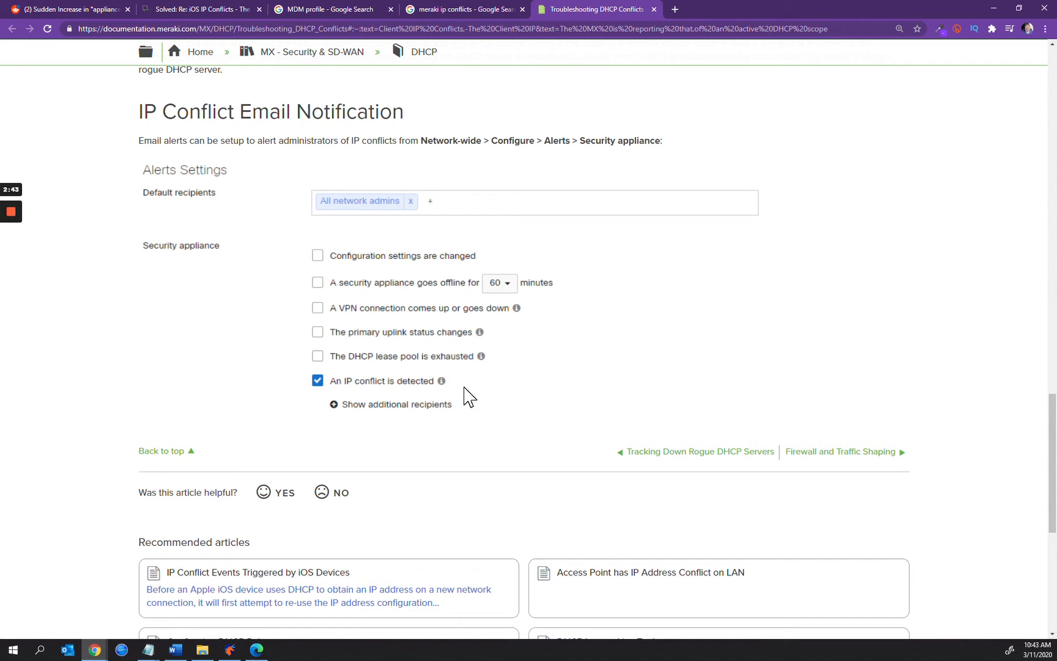
scroll("down", 3)
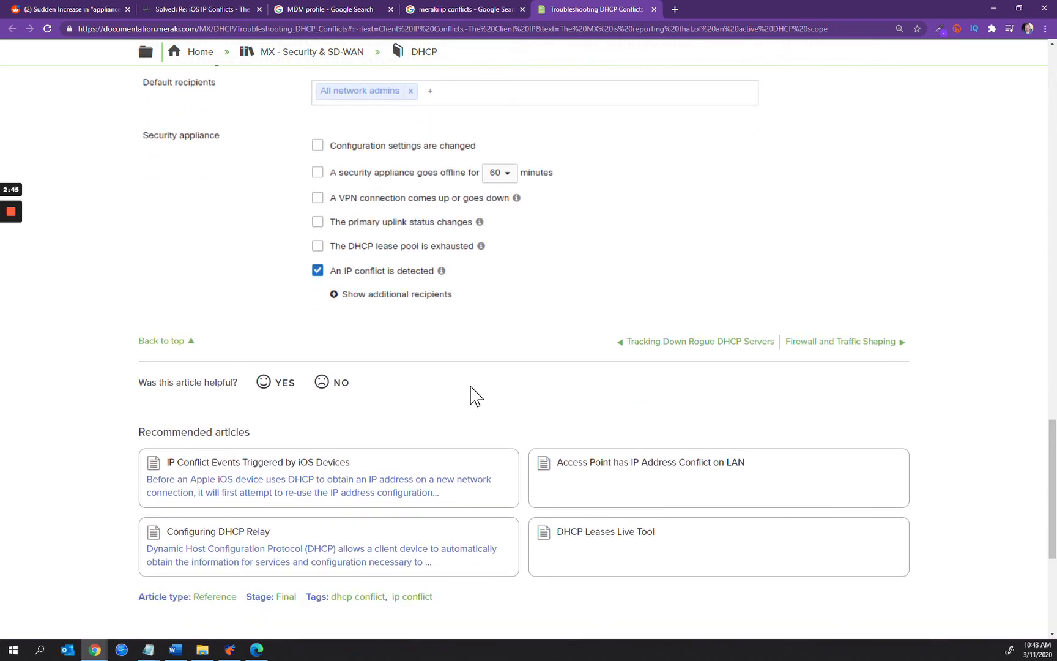
mouse_move(460, 351)
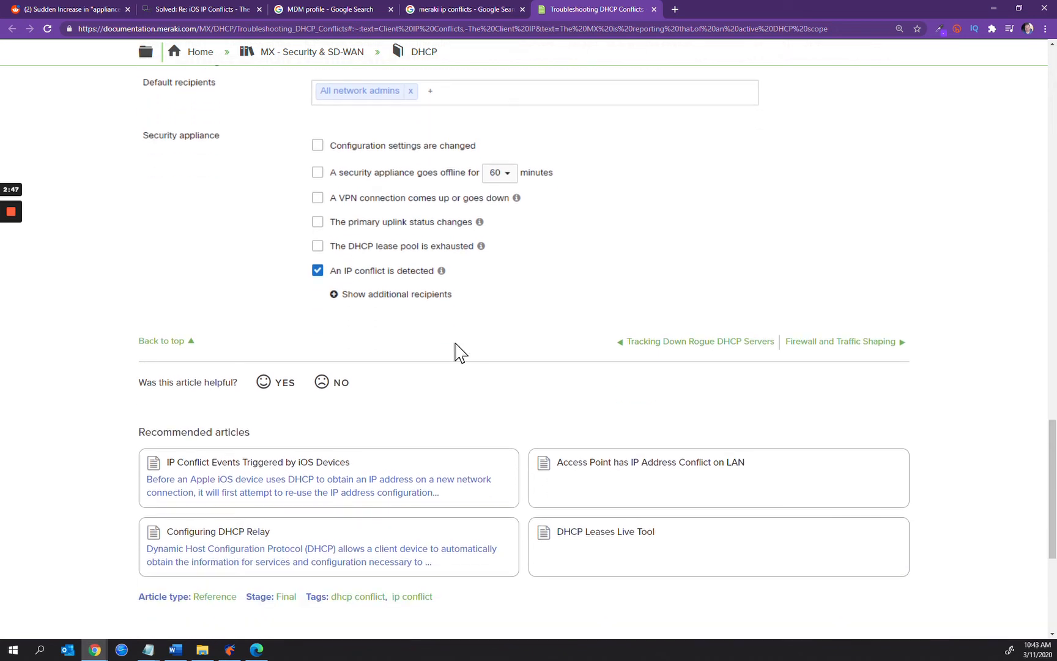
scroll("down", 3)
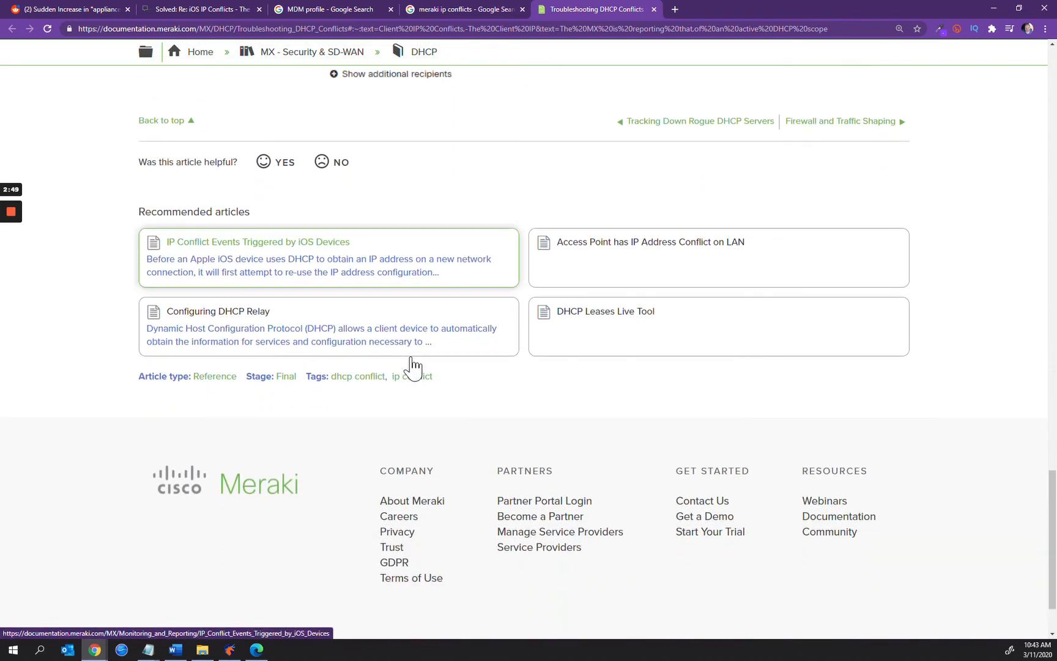
scroll("up", 3)
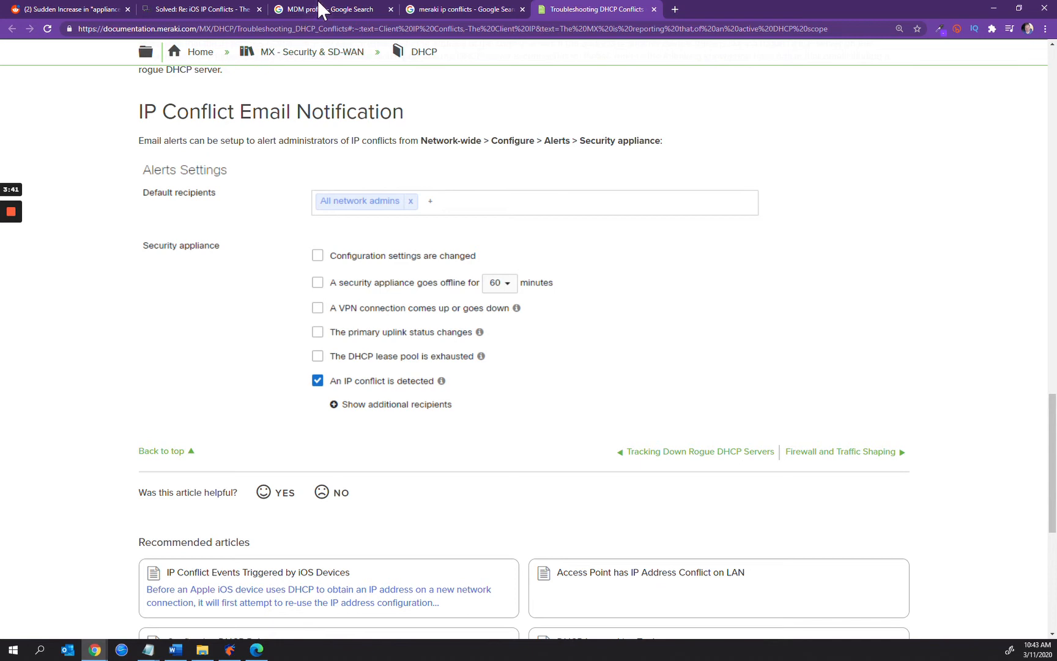
left_click(330, 9)
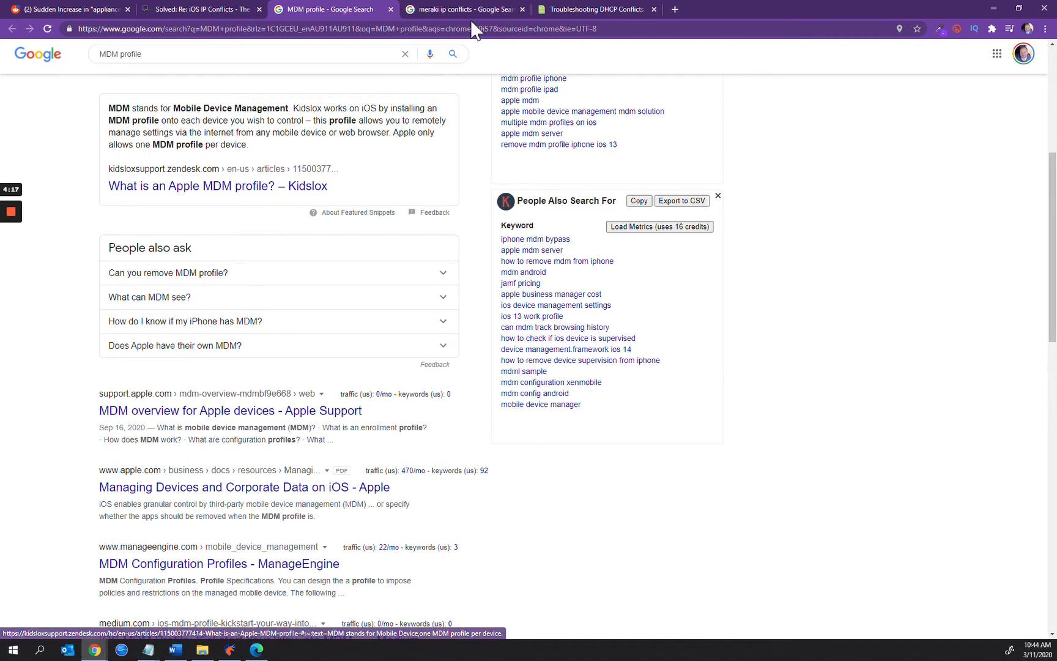
mouse_move(593, 9)
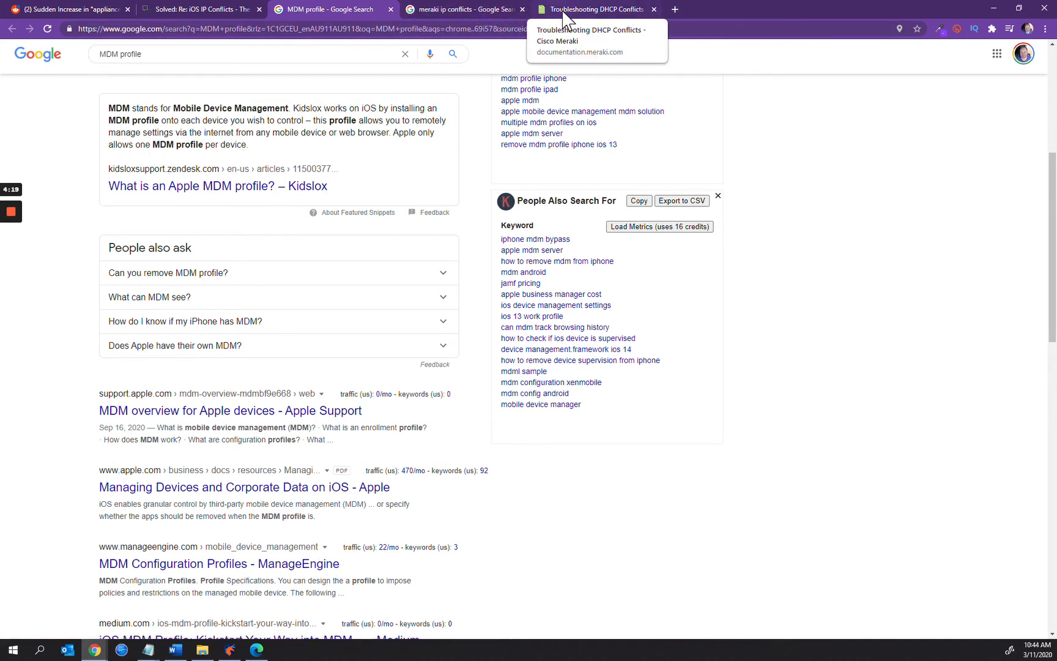
left_click(594, 8)
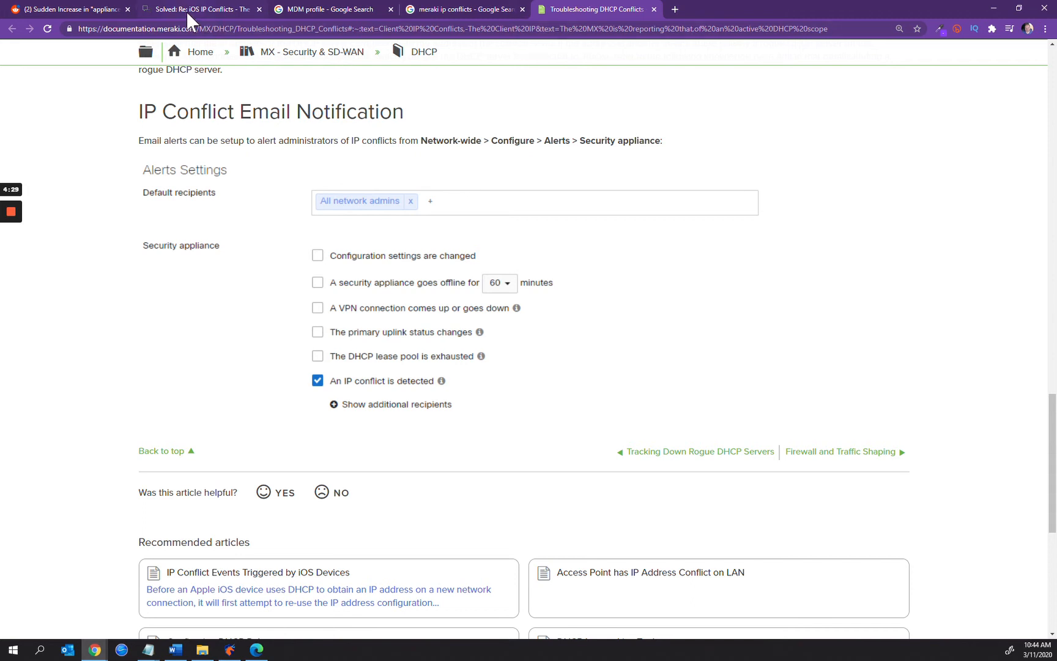
Step: Switch to the 'Solved: Re: iOS IP Conflicts' thread and scroll up to the accepted private Wi-Fi address solution
left_click(202, 9)
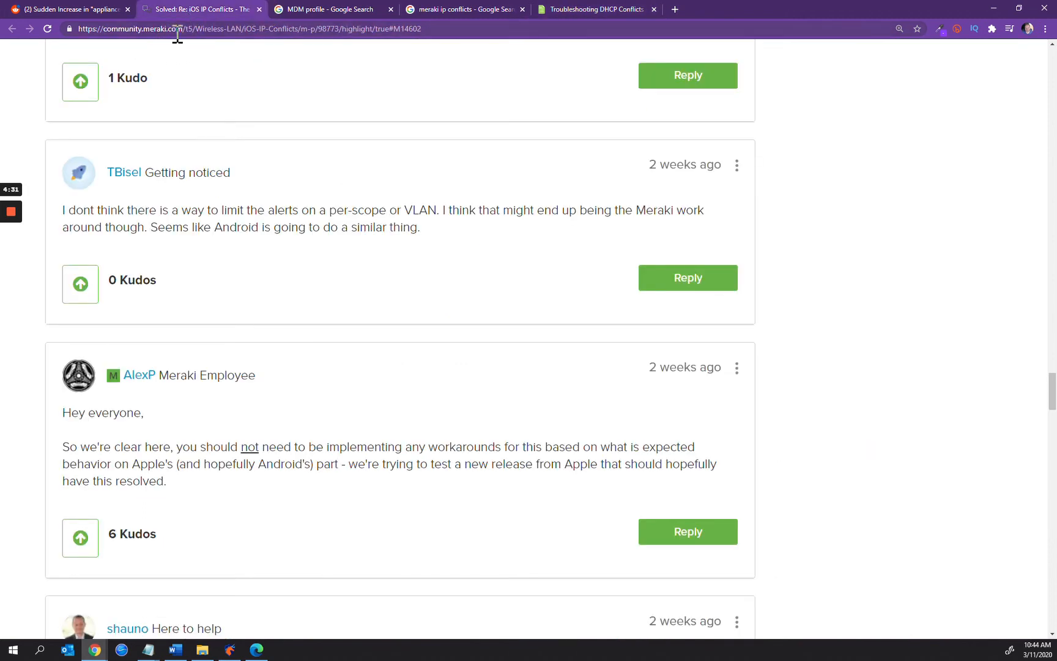
scroll("up", 3)
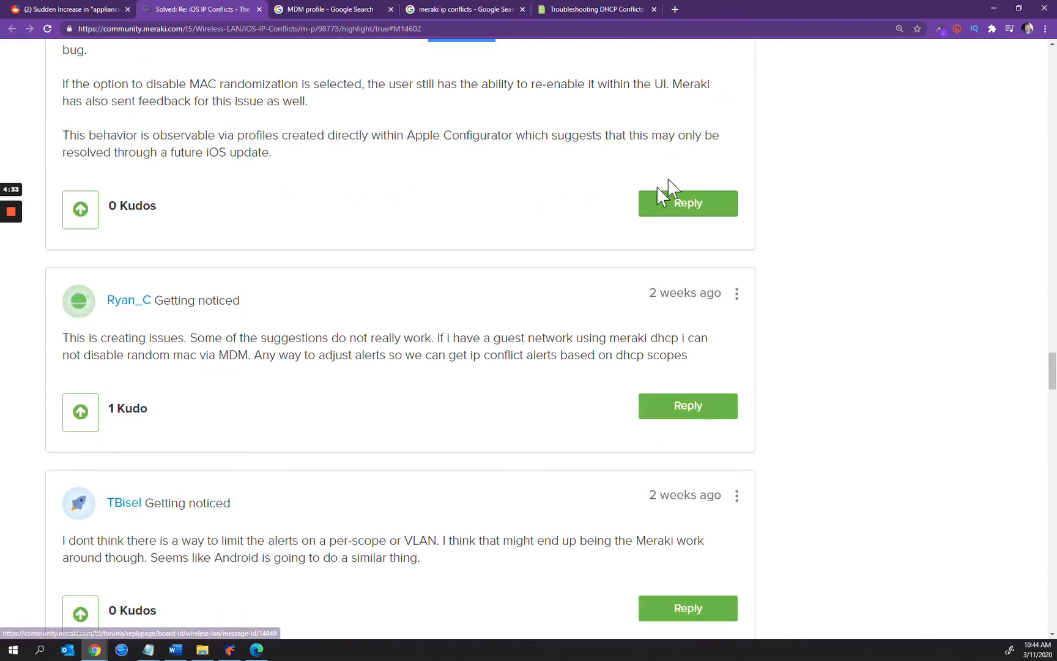
scroll("down", 3)
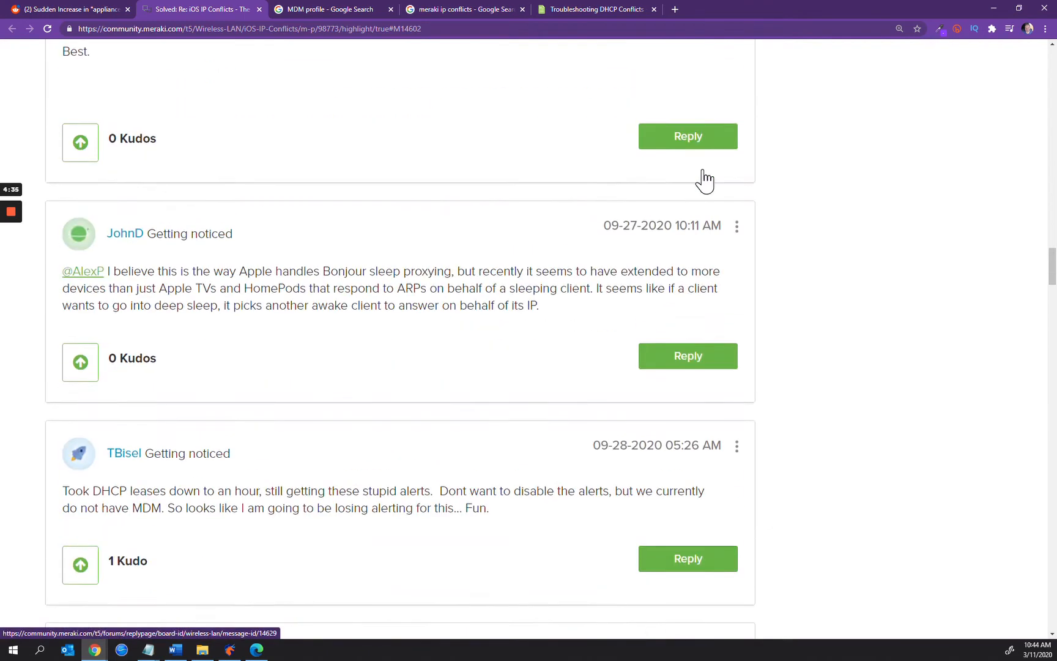
scroll("up", 3)
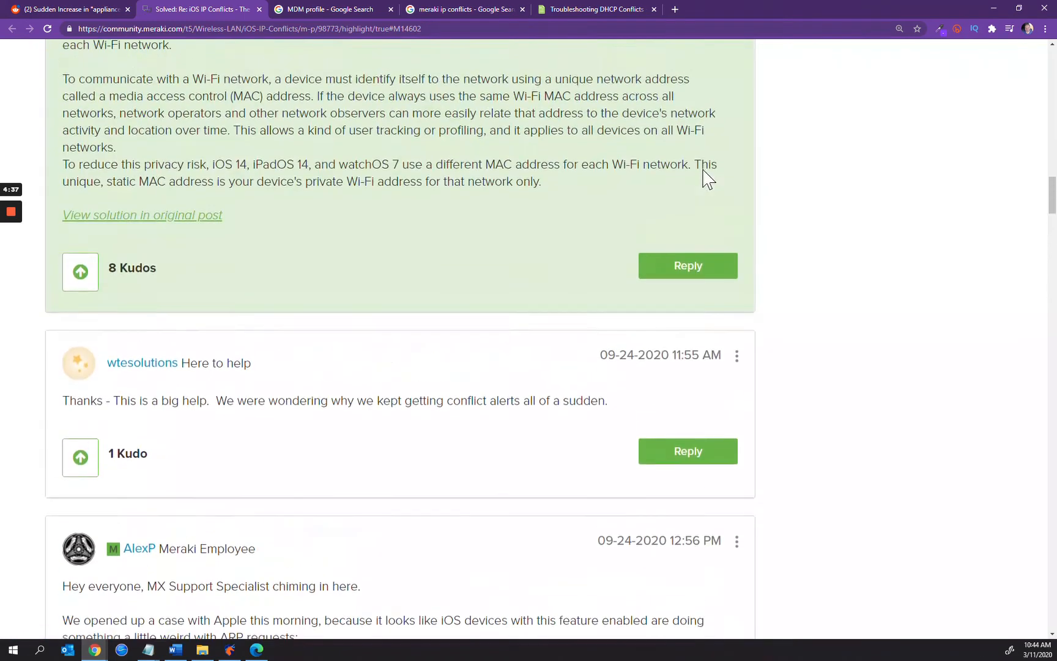
scroll("up", 3)
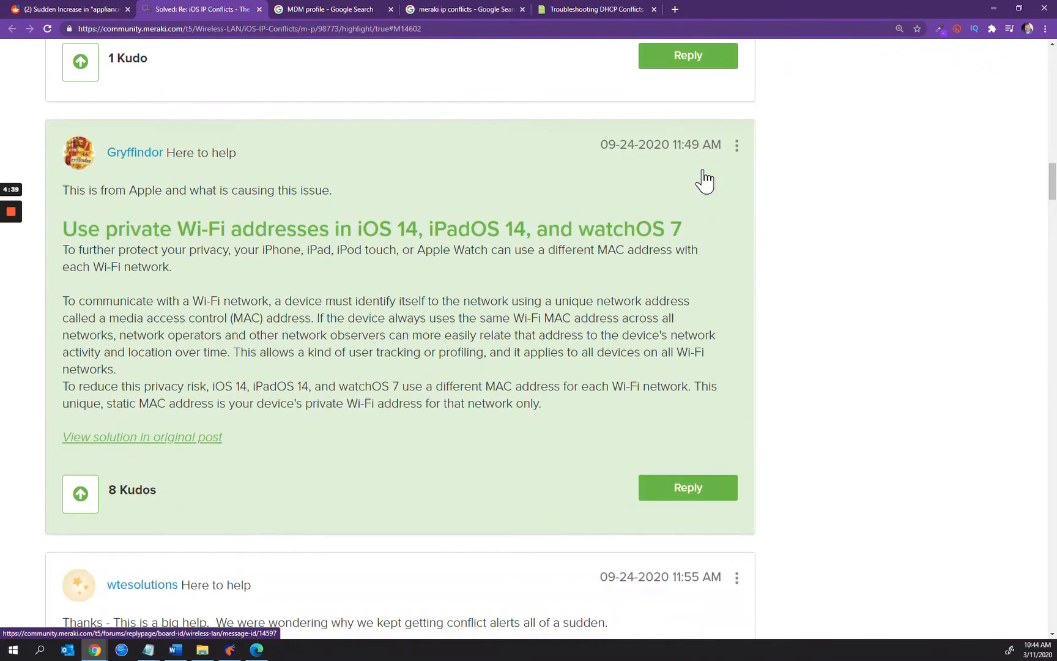
mouse_move(574, 186)
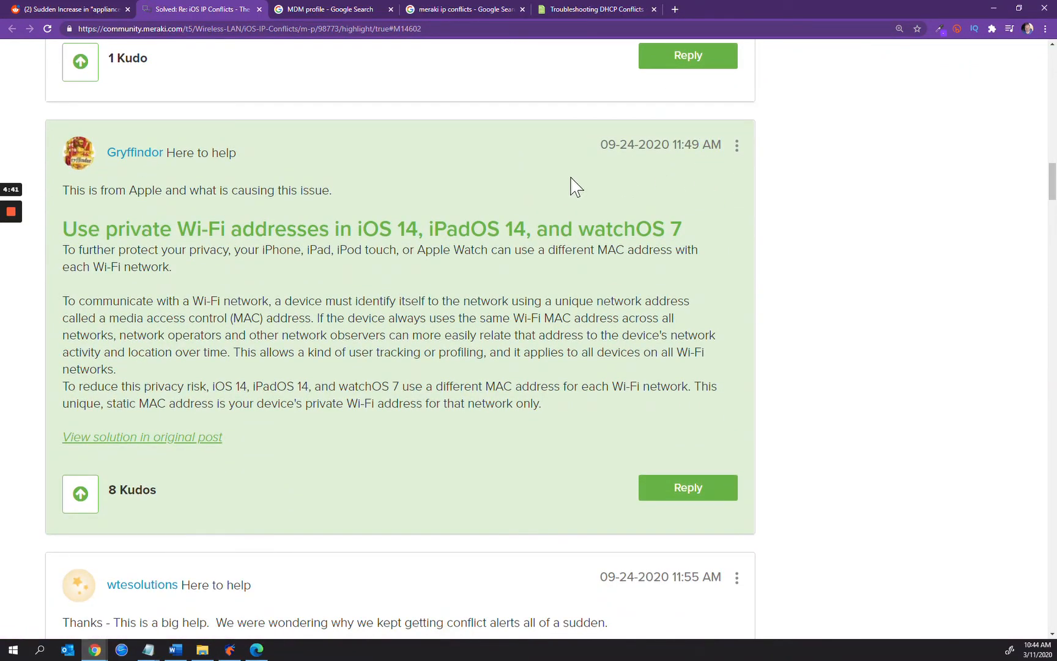
mouse_move(175, 223)
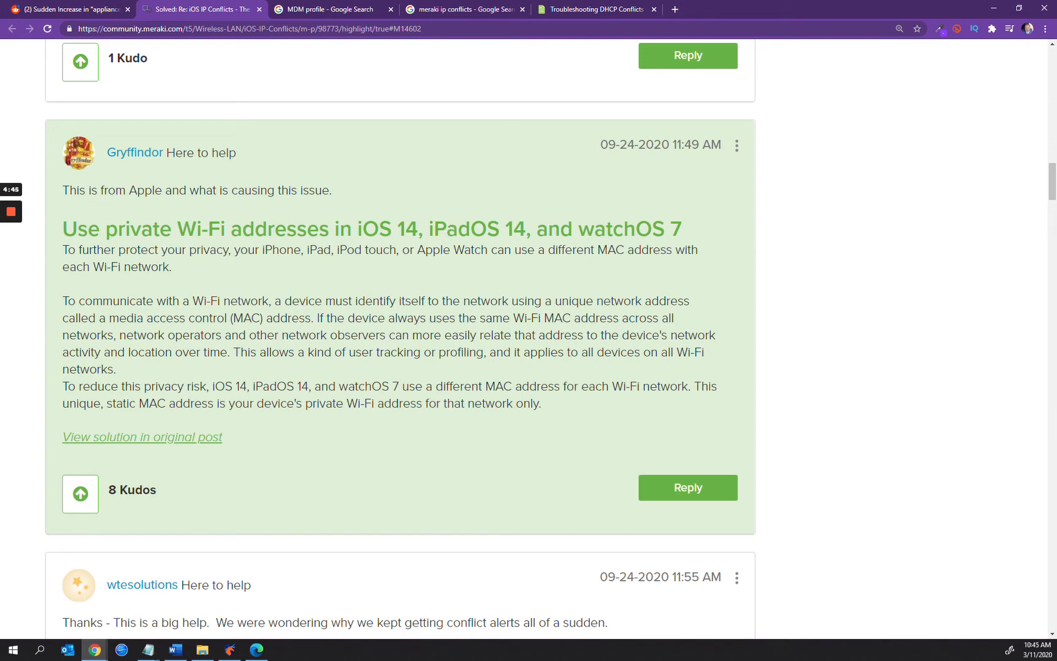
mouse_move(276, 216)
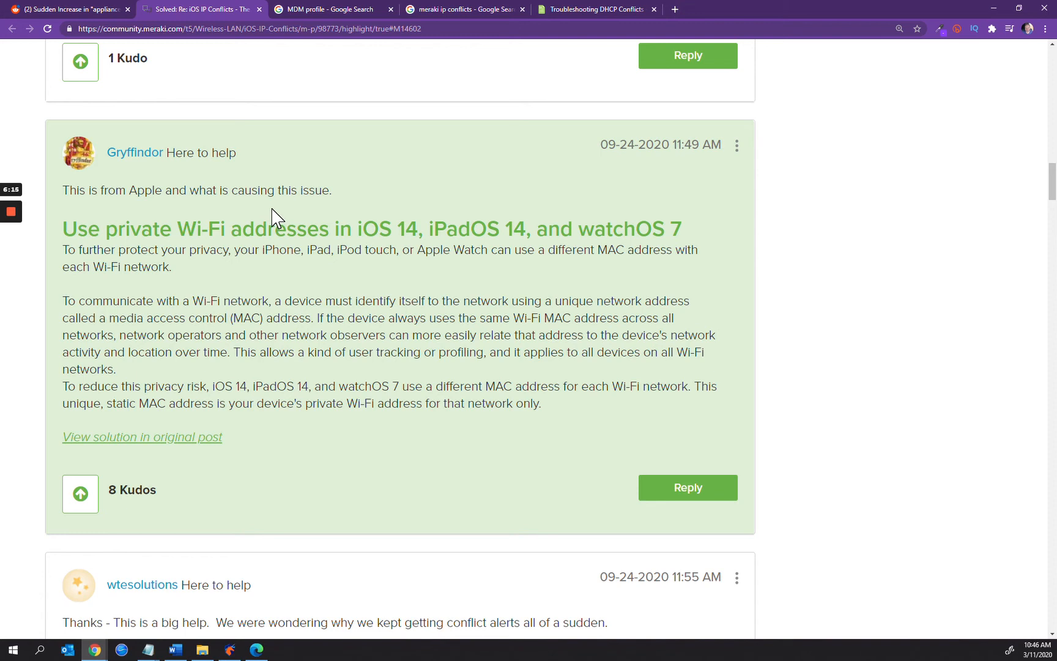
mouse_move(275, 197)
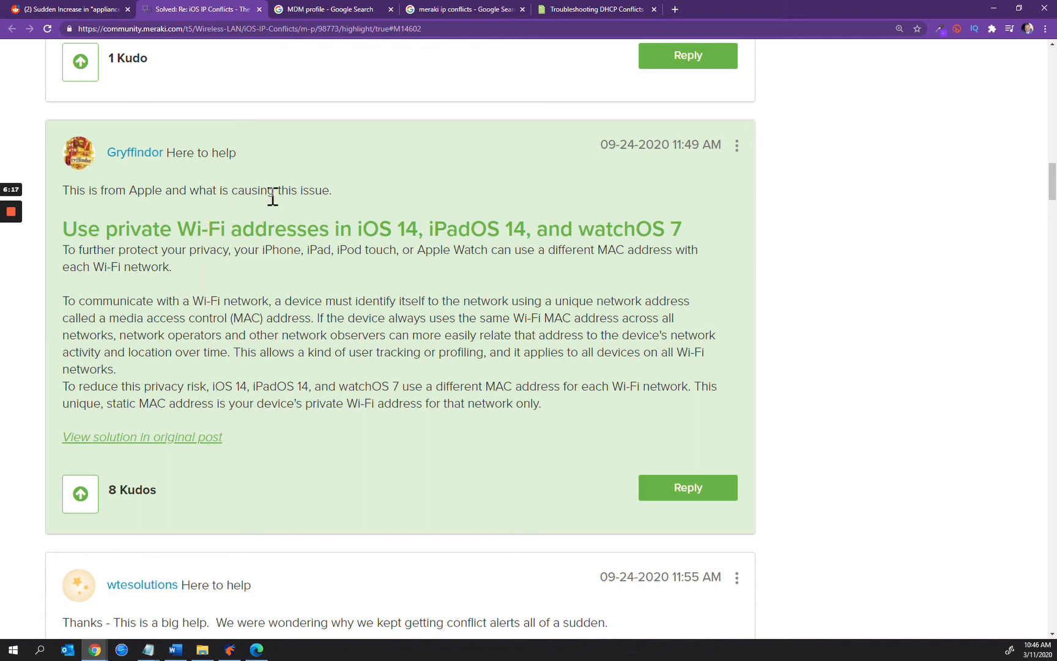
Step: Read the MX support reply with the Wireshark screenshot and the frame 548/964 ARP explanation
scroll("down", 3)
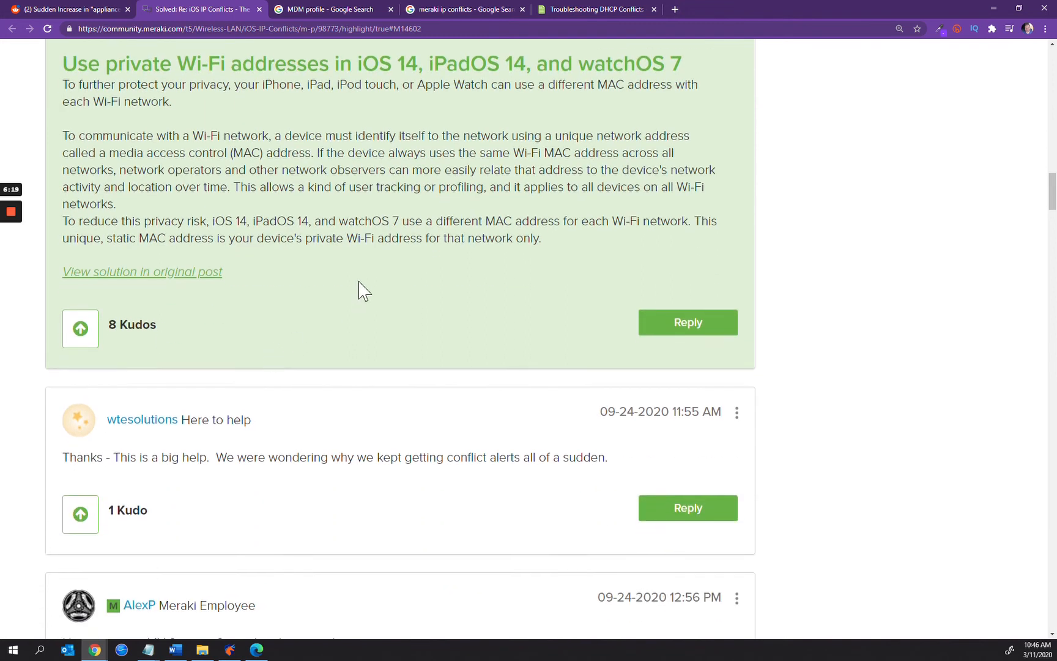
scroll("down", 3)
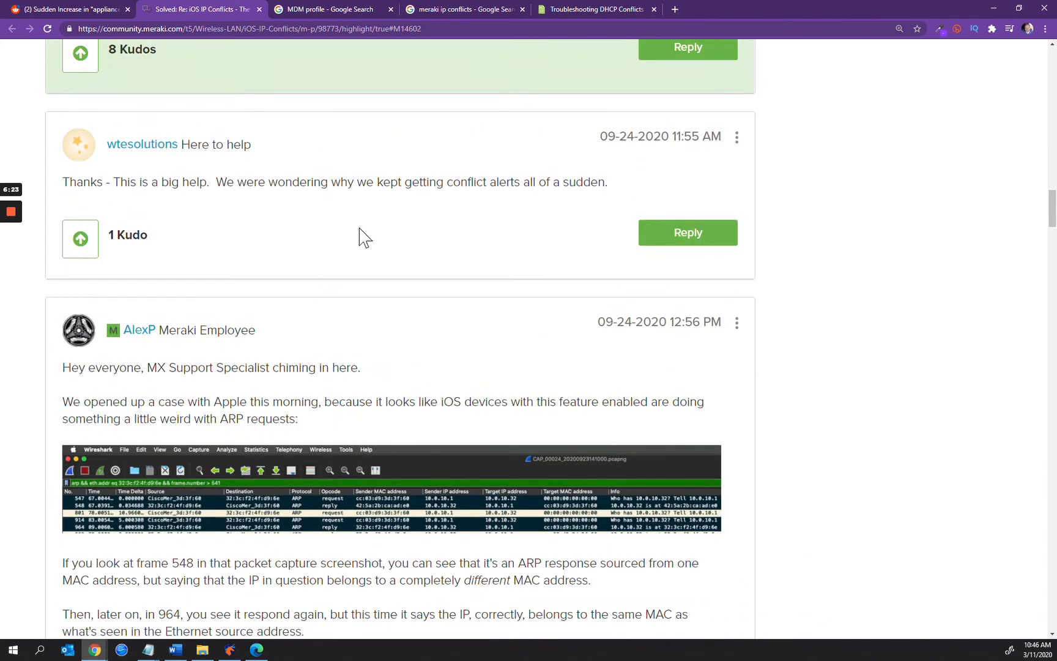
mouse_move(353, 244)
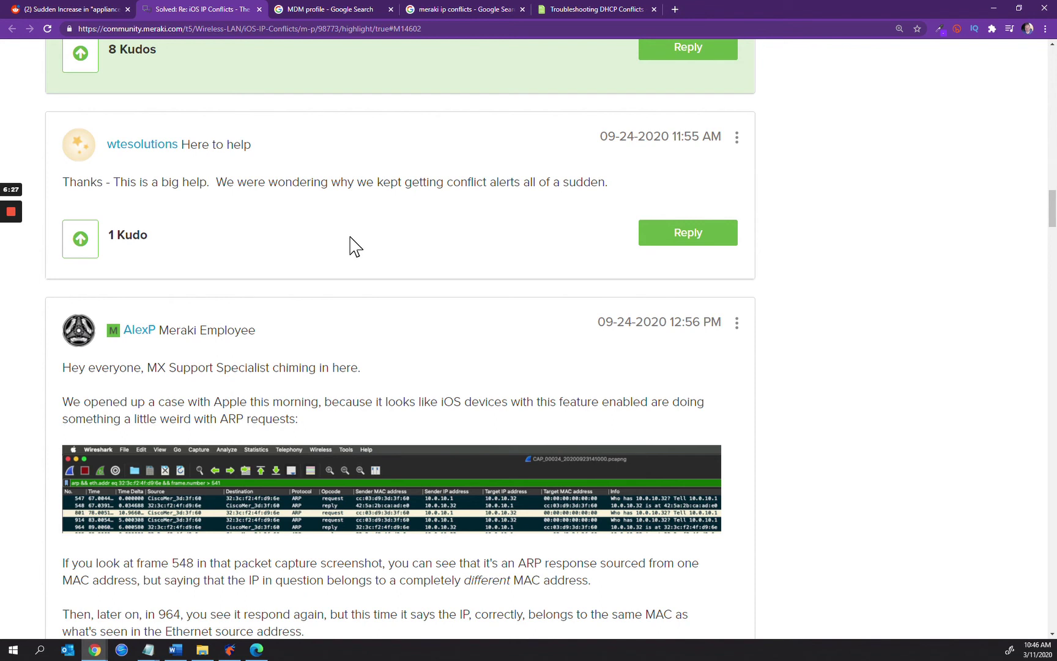
mouse_move(338, 217)
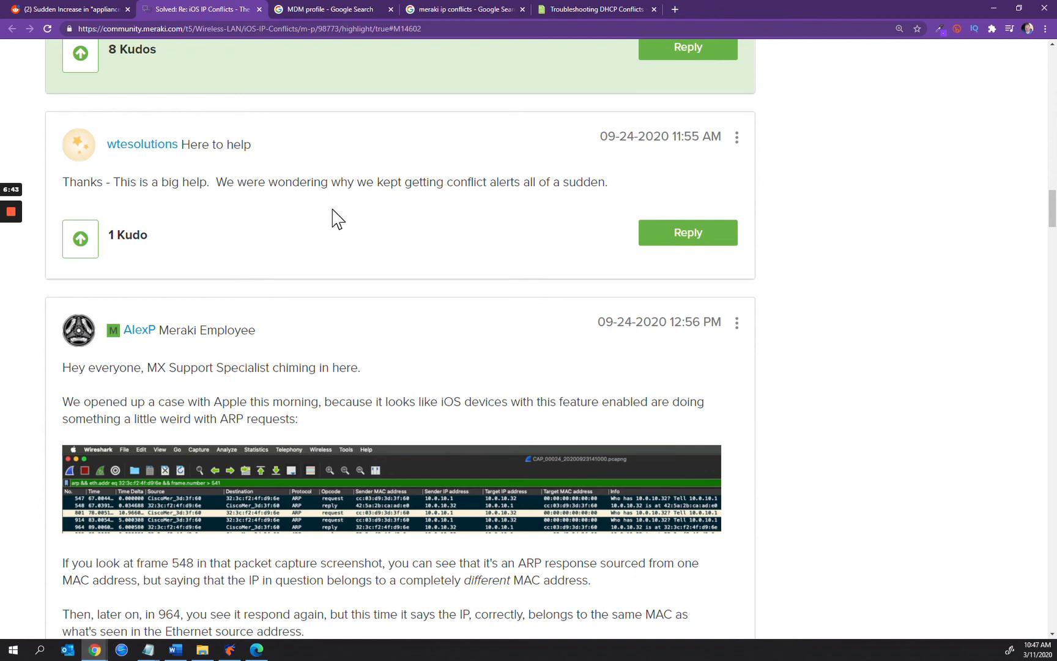
mouse_move(537, 427)
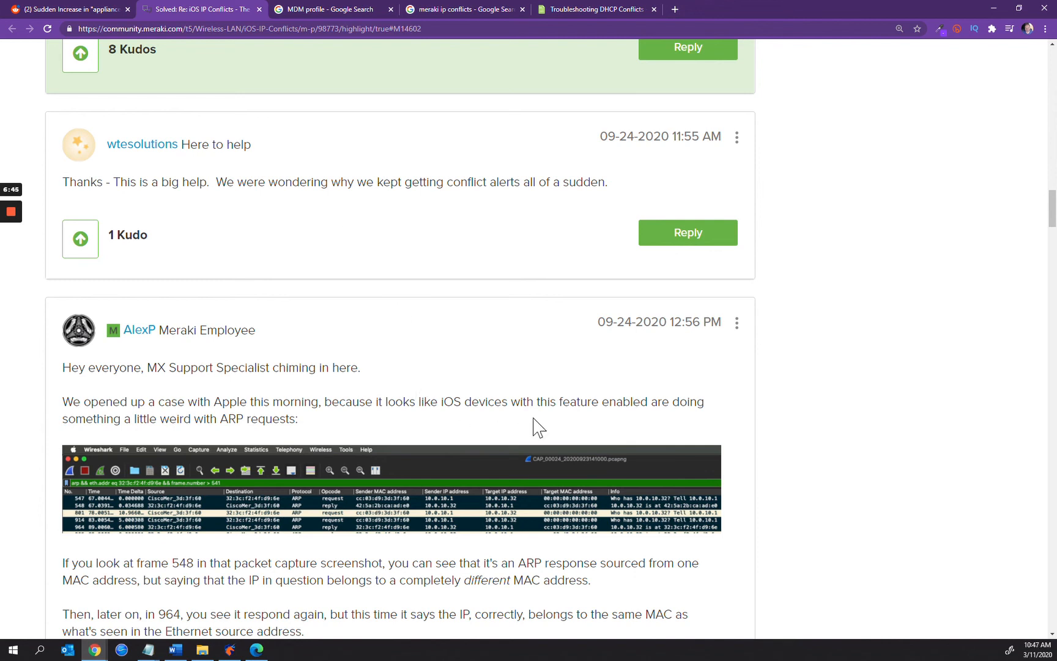
mouse_move(630, 316)
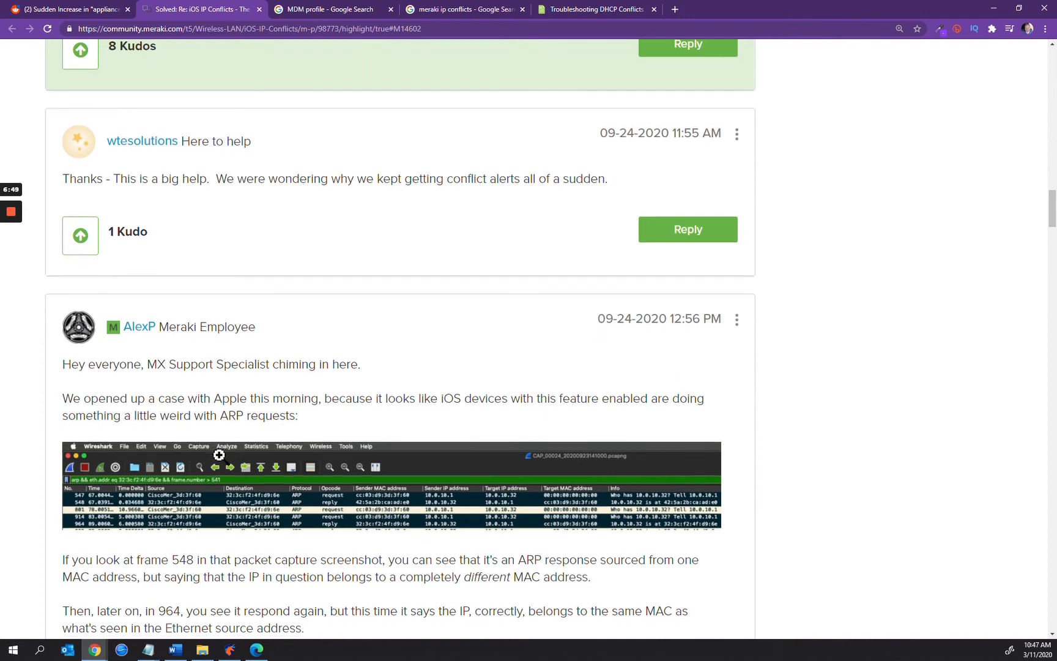
scroll("down", 3)
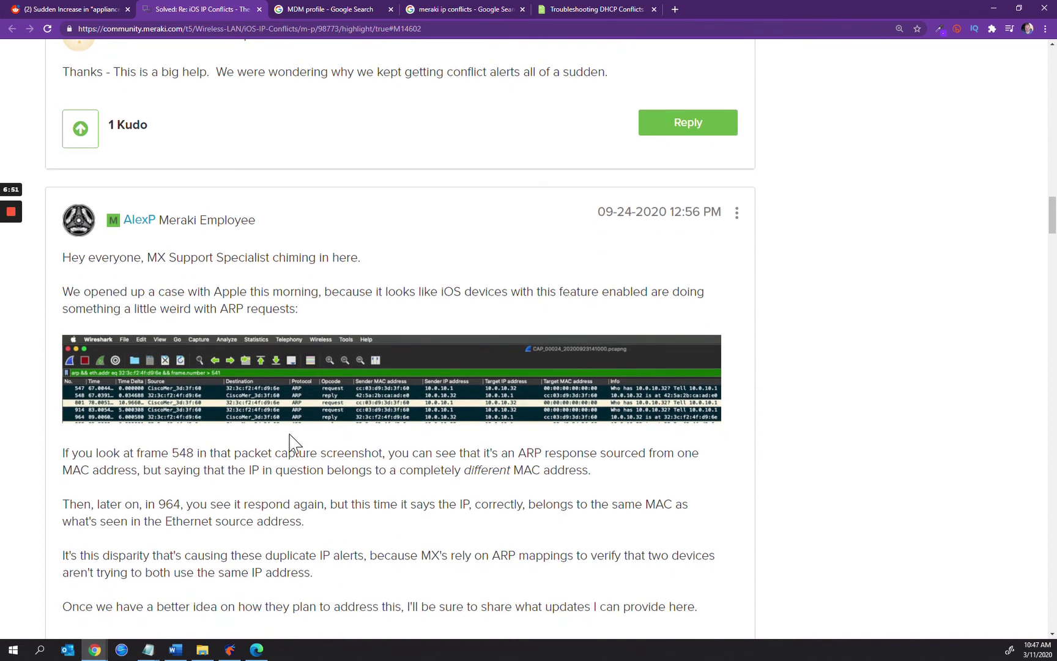
mouse_move(434, 470)
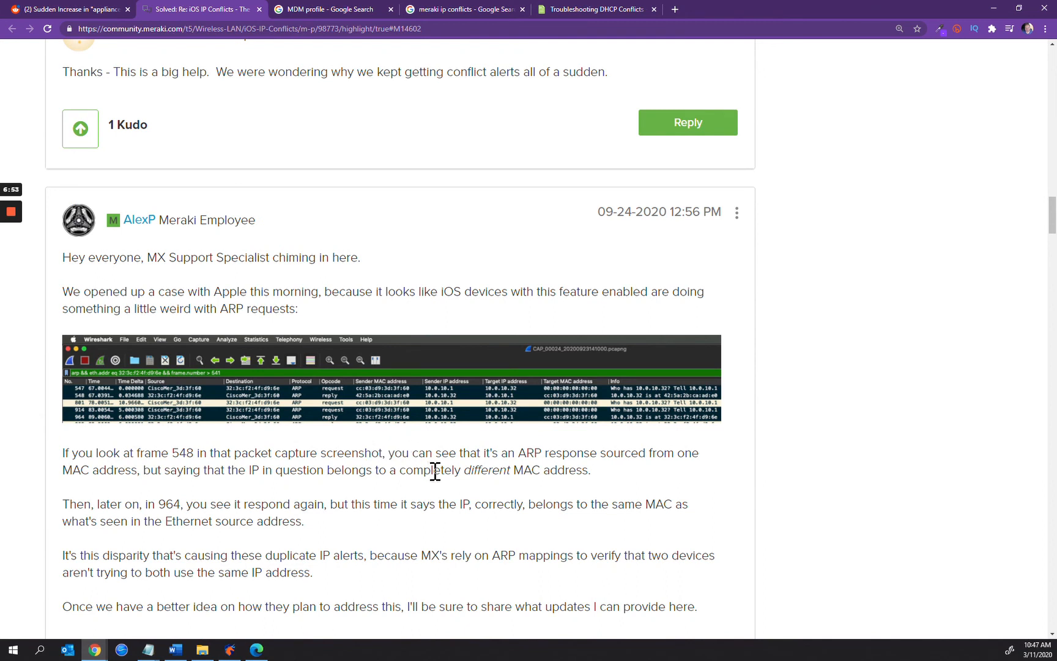
mouse_move(365, 438)
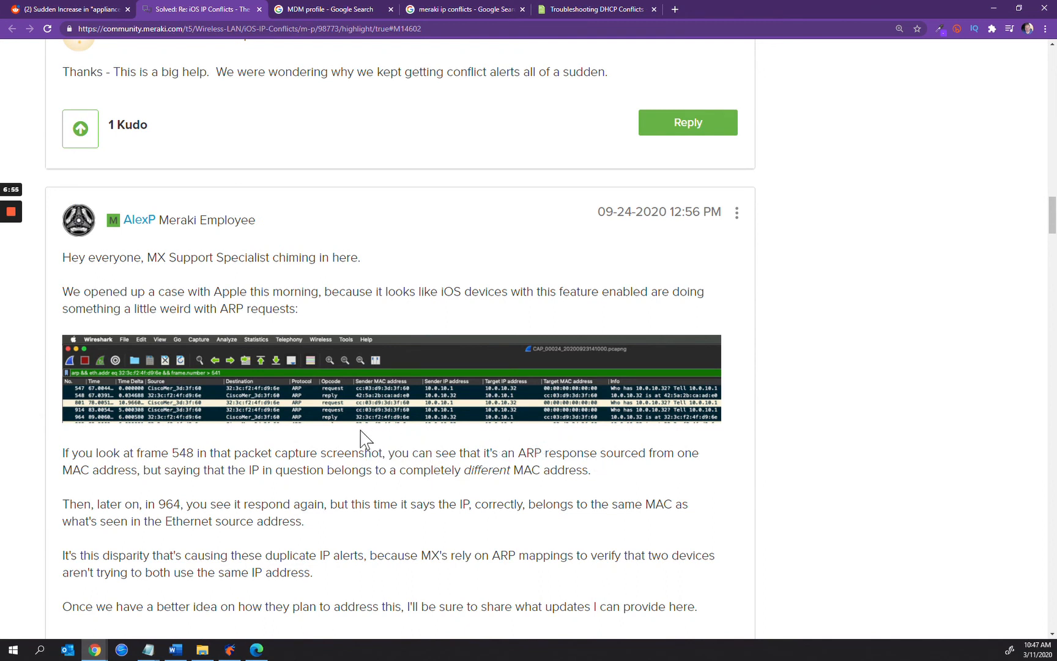
mouse_move(539, 403)
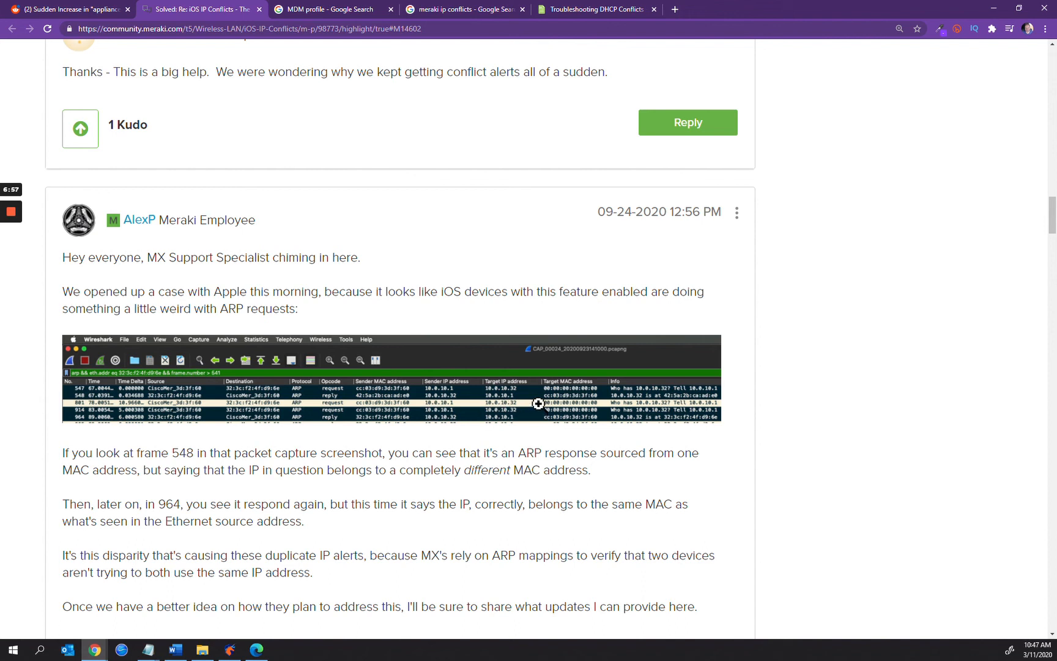
mouse_move(527, 426)
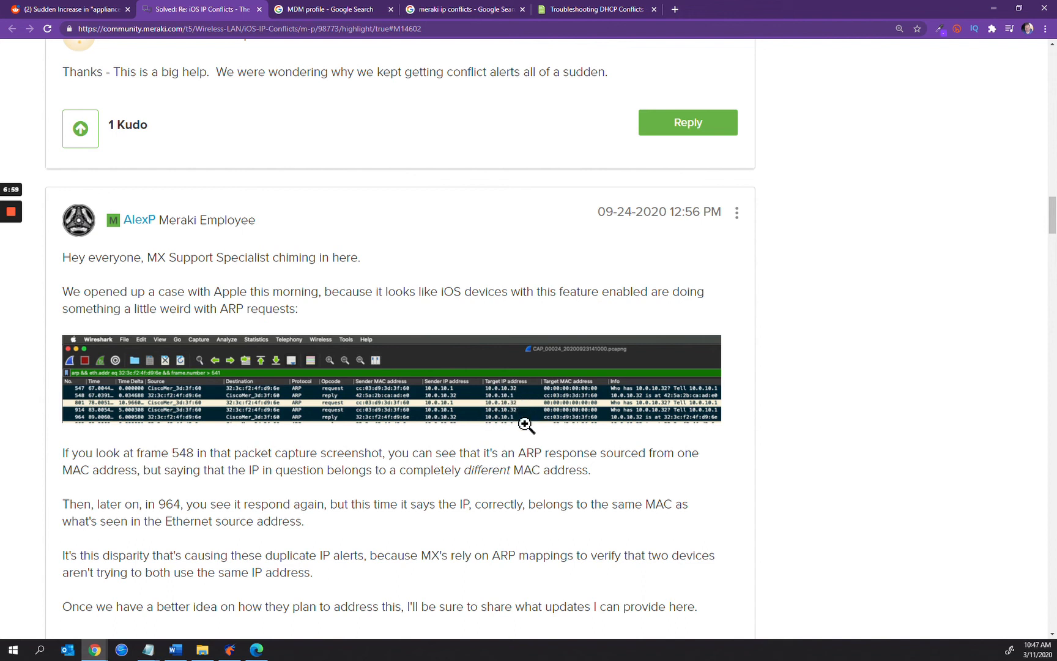
mouse_move(559, 411)
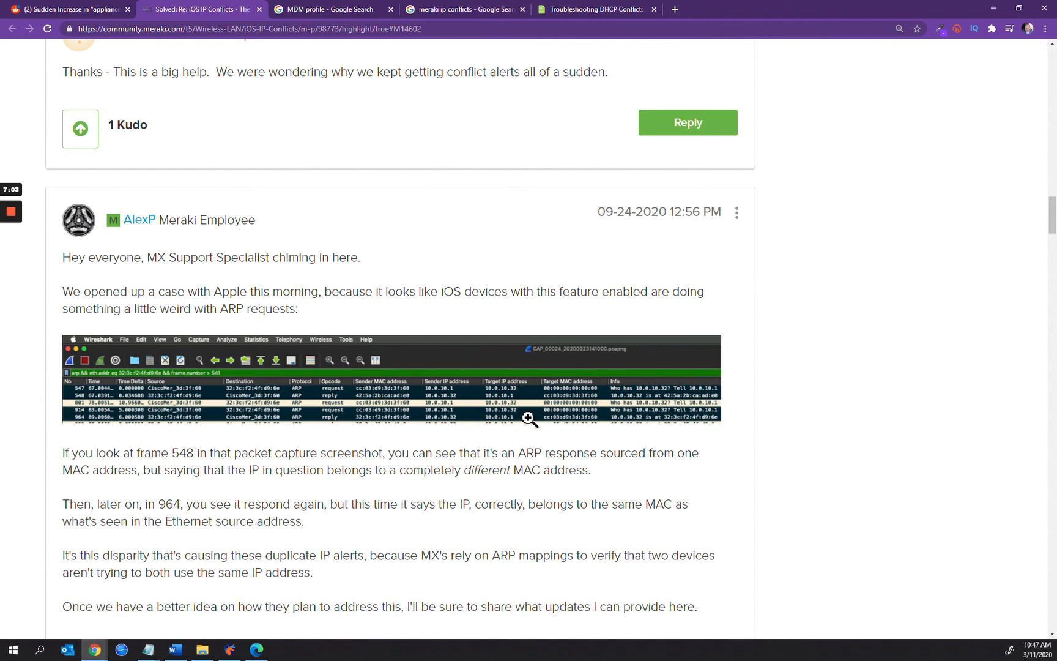
mouse_move(451, 486)
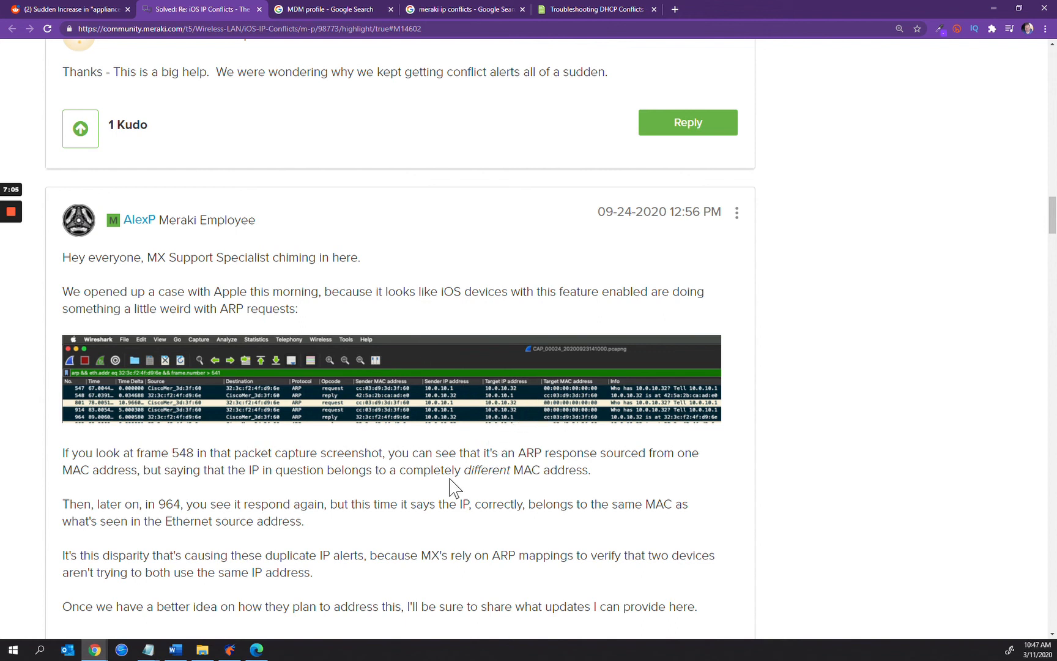
scroll("down", 3)
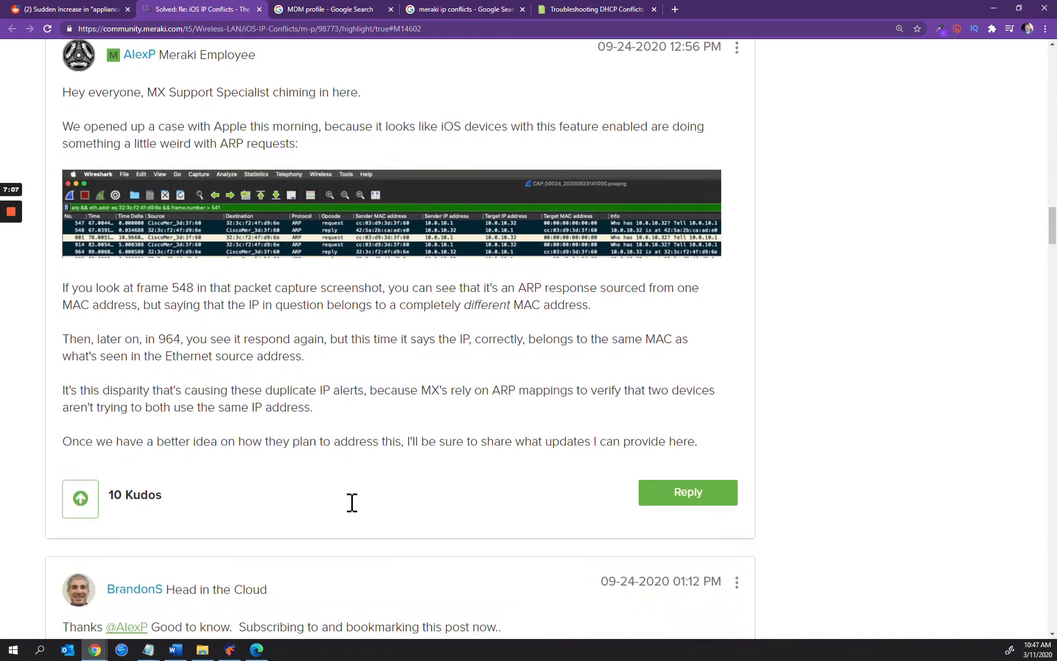
mouse_move(653, 313)
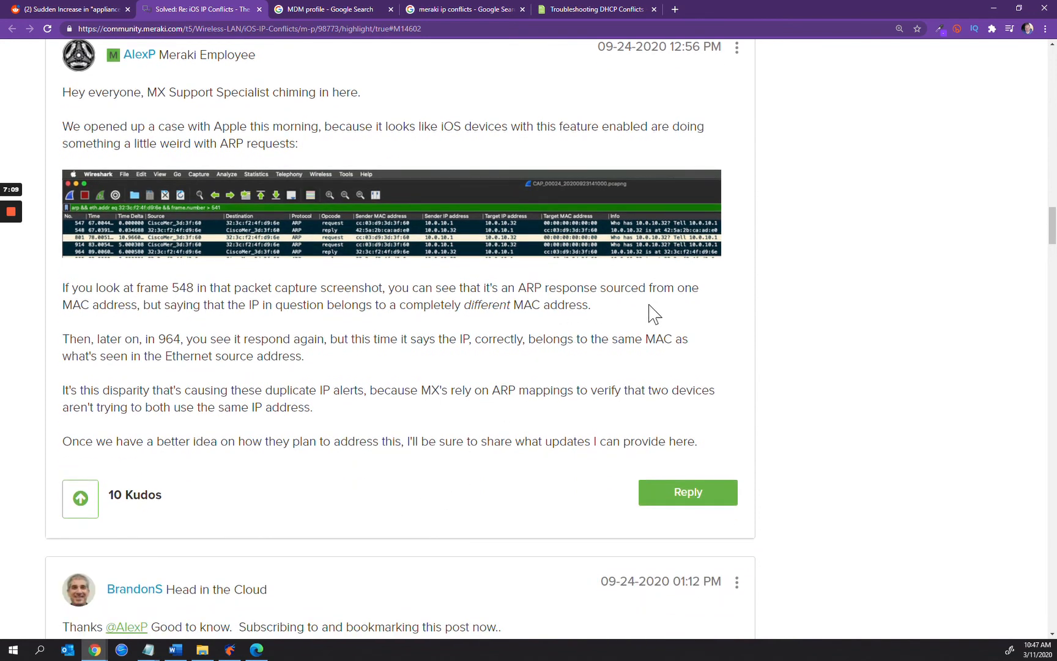
mouse_move(472, 366)
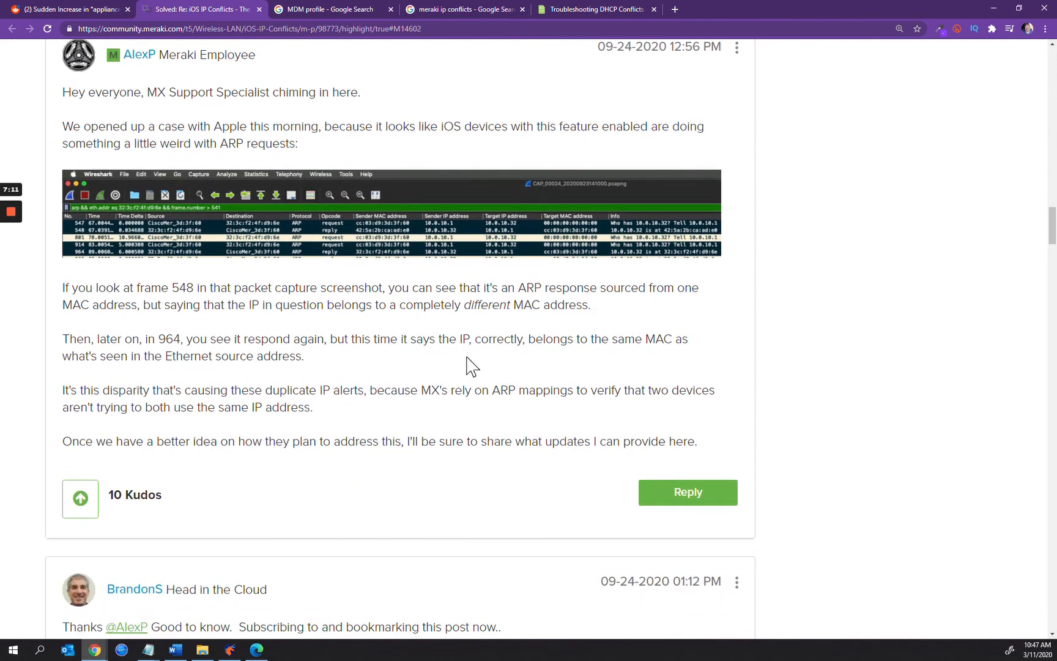
mouse_move(317, 337)
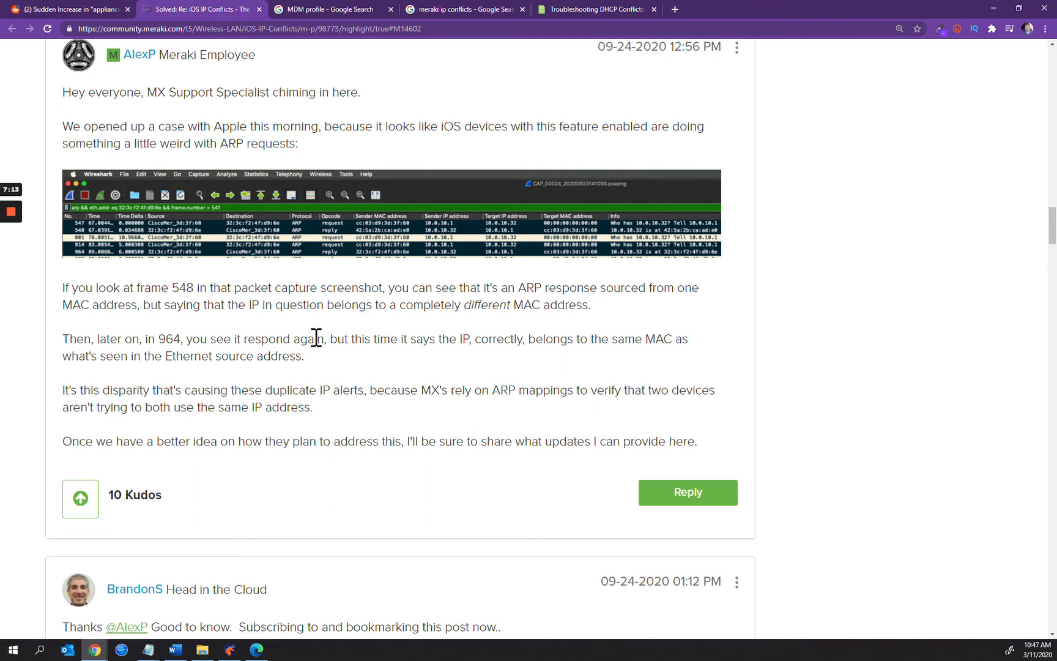
mouse_move(321, 330)
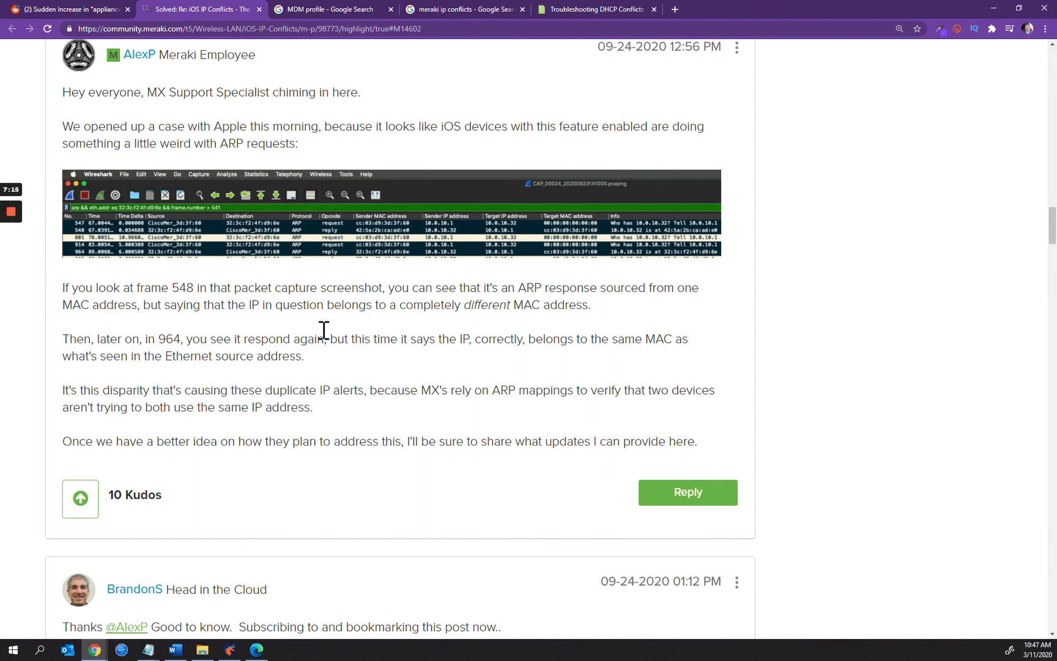
mouse_move(184, 194)
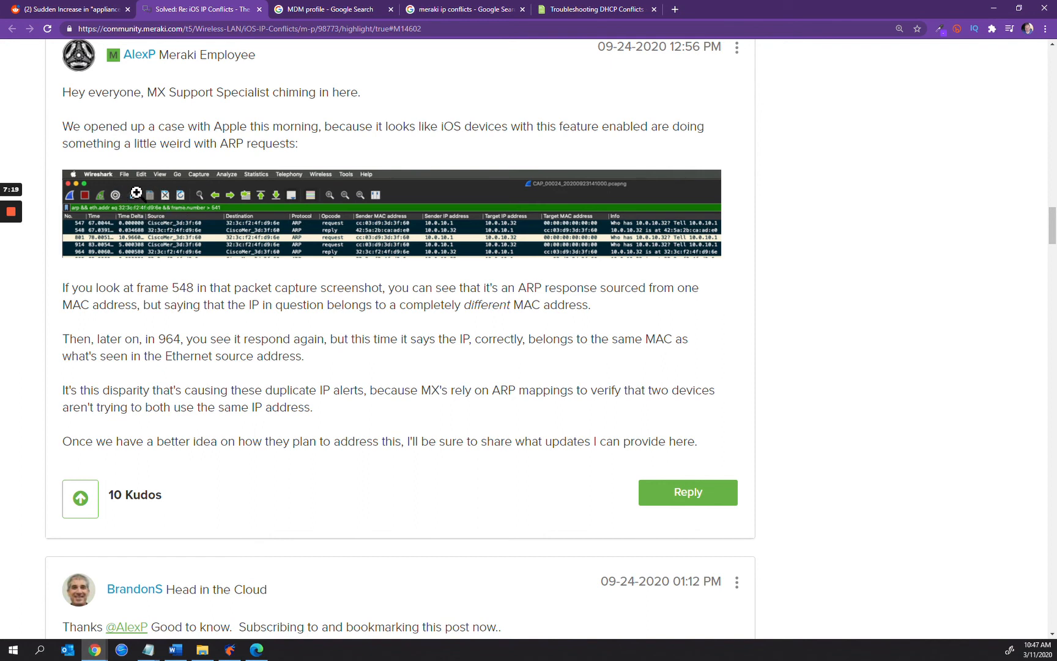
mouse_move(580, 258)
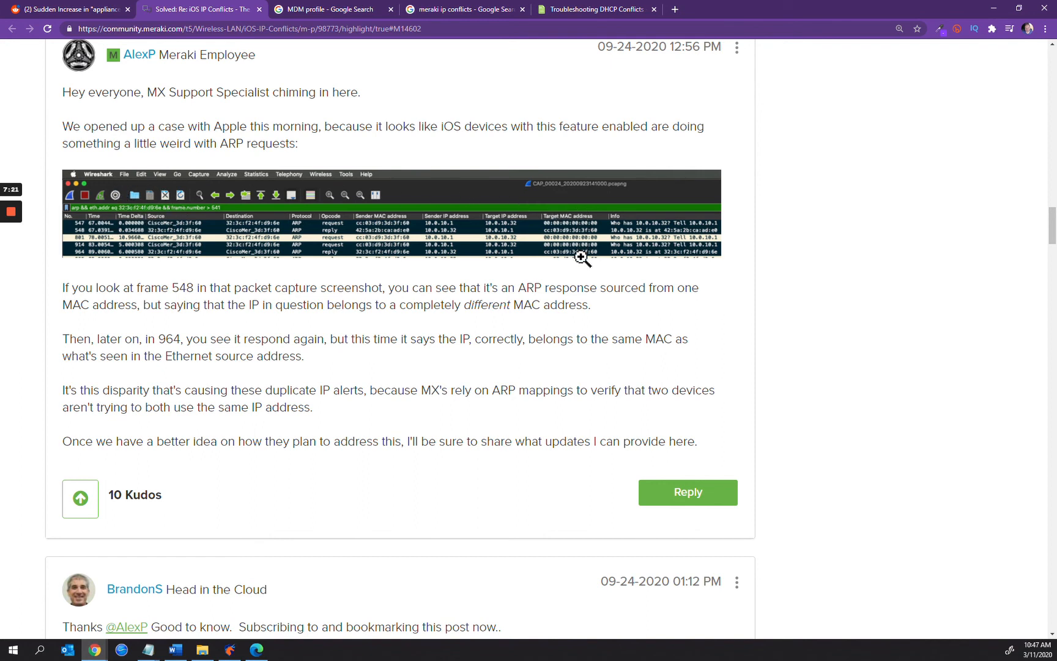
mouse_move(296, 425)
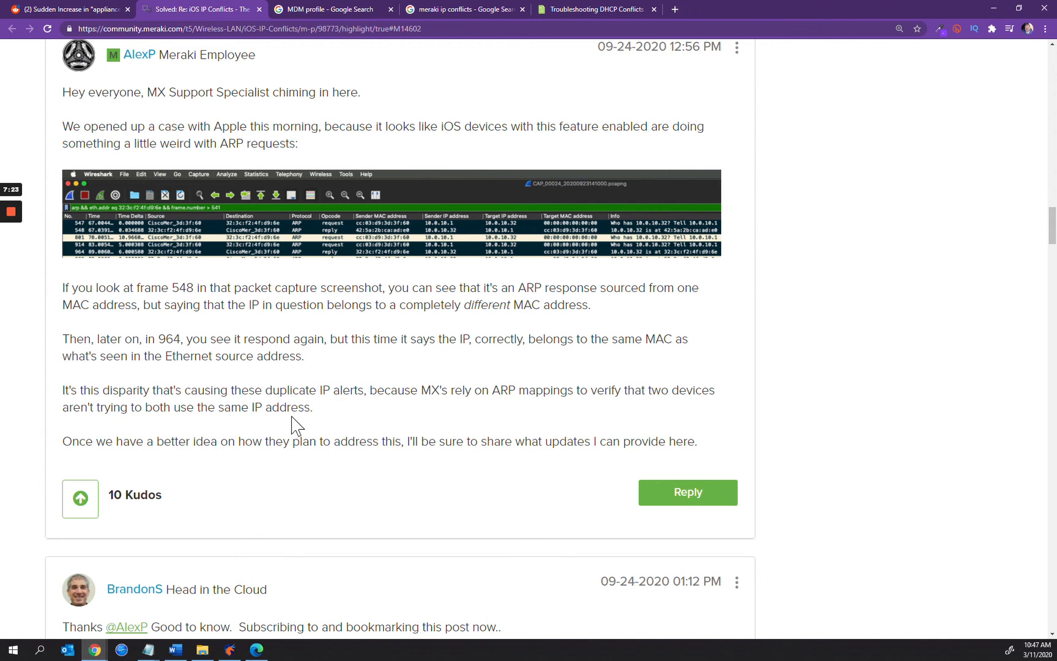
Step: Scroll back to the original question, then down to the reply with the annotated Wireshark capture
scroll("up", 3)
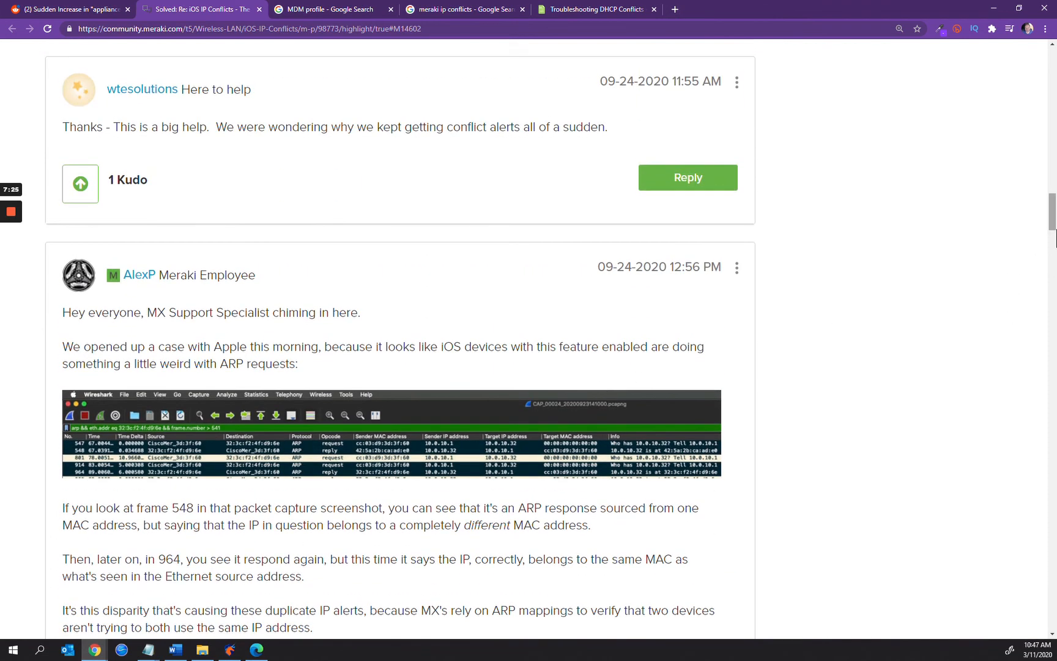
scroll("down", 3)
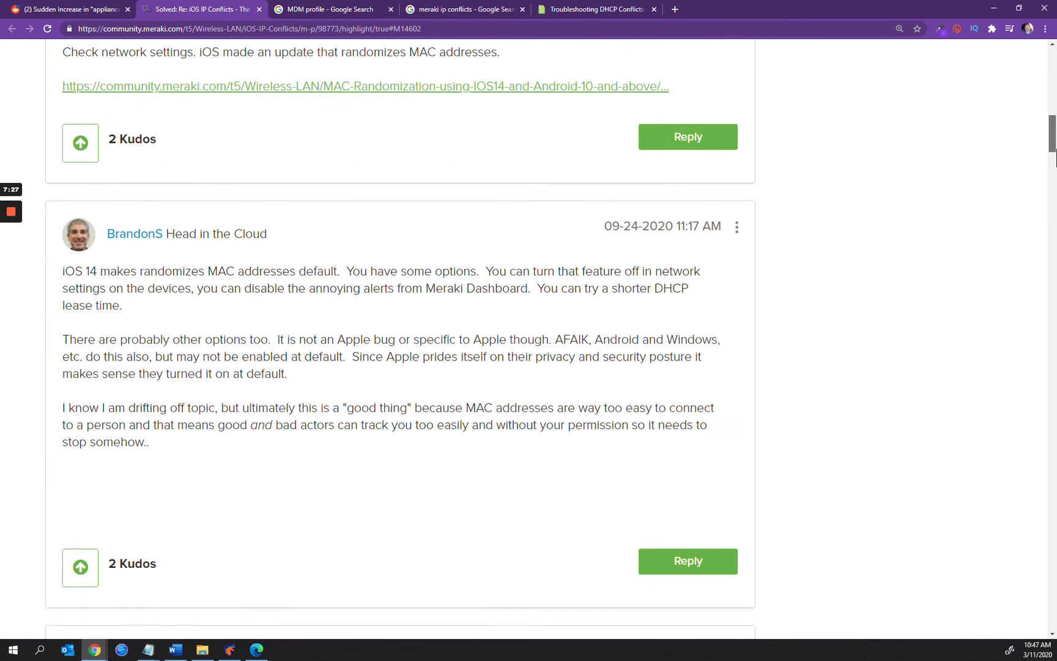
scroll("up", 3)
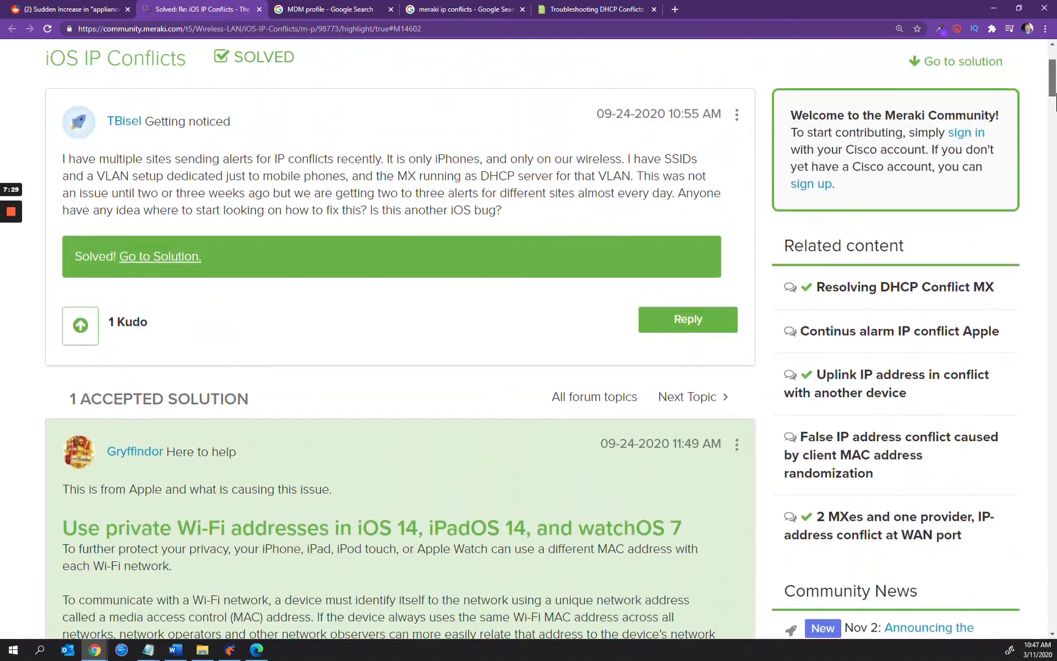
scroll("up", 3)
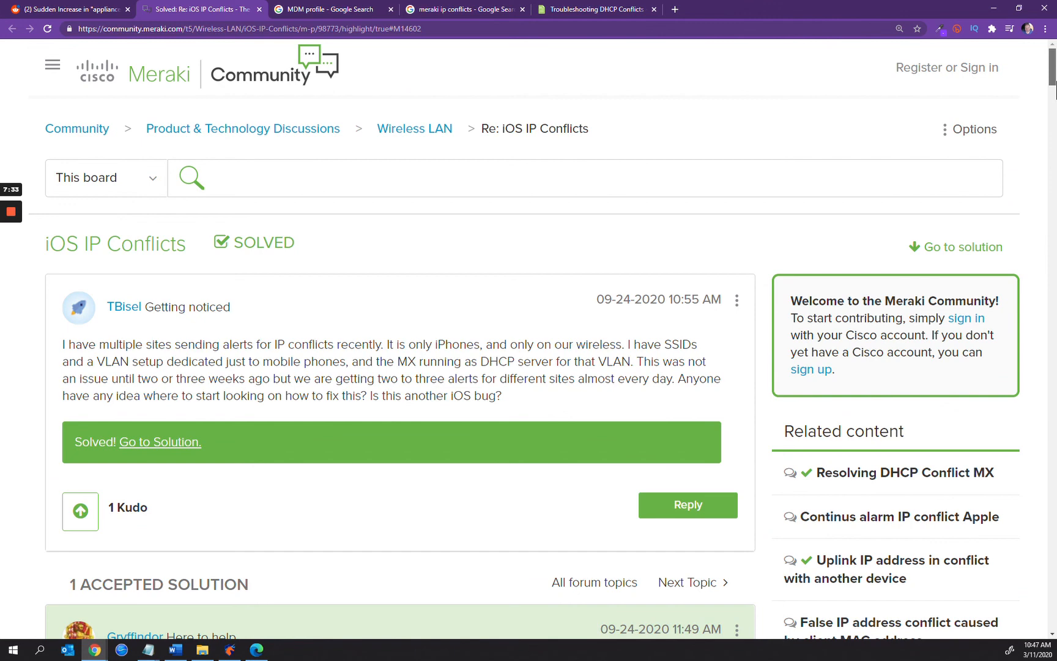
scroll("down", 3)
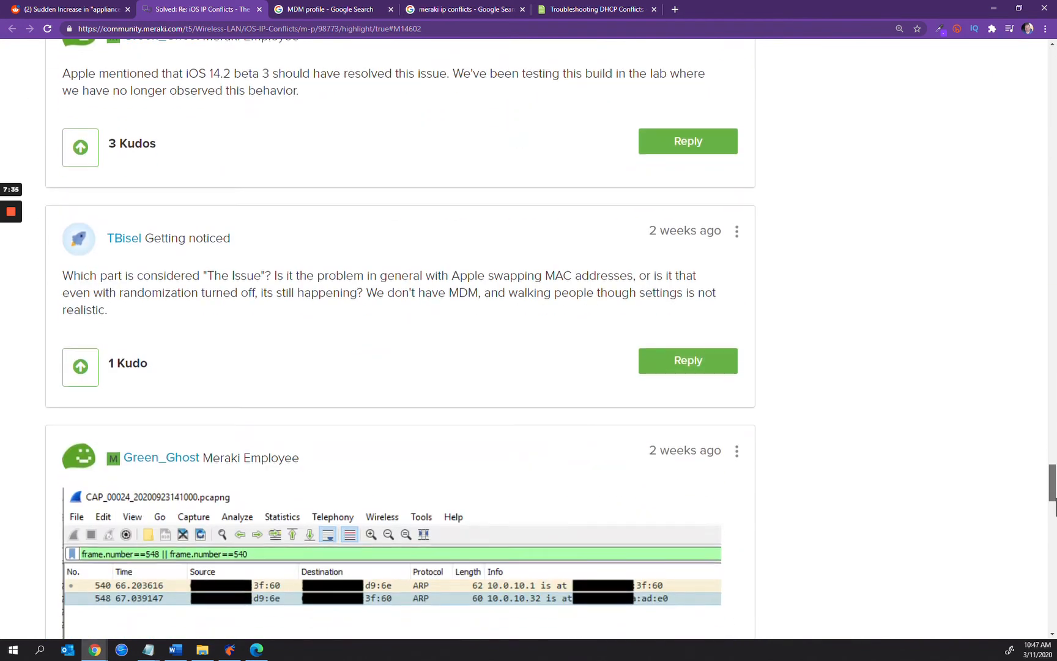
Step: Scroll through the annotated ARP capture, the iOS 14.2 beta 3 fix note and the replies on re-applying policies
scroll("down", 3)
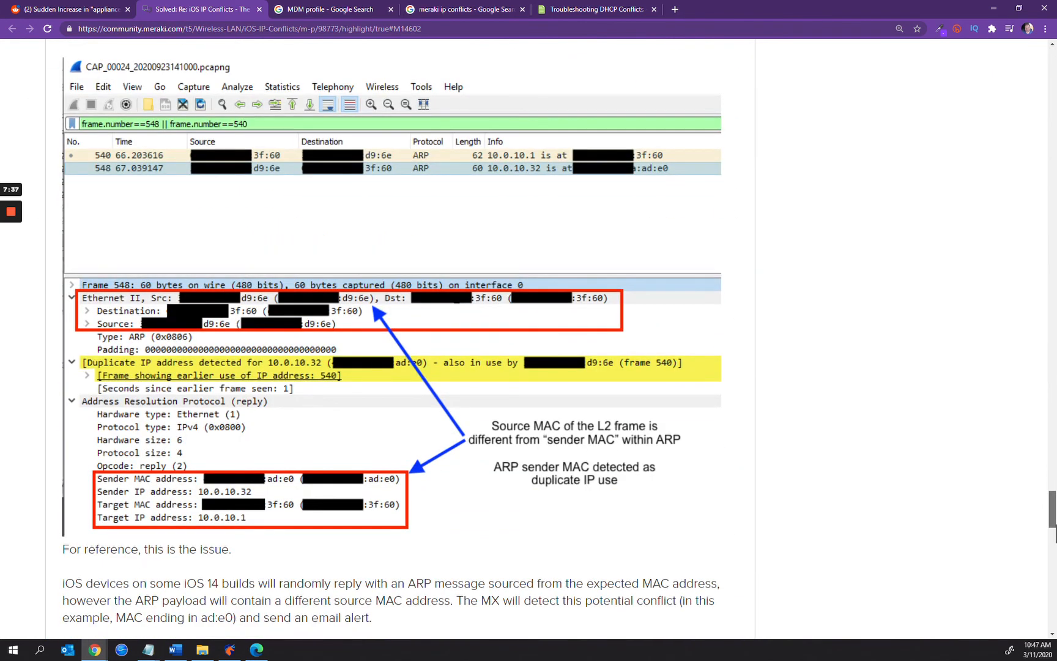
scroll("down", 3)
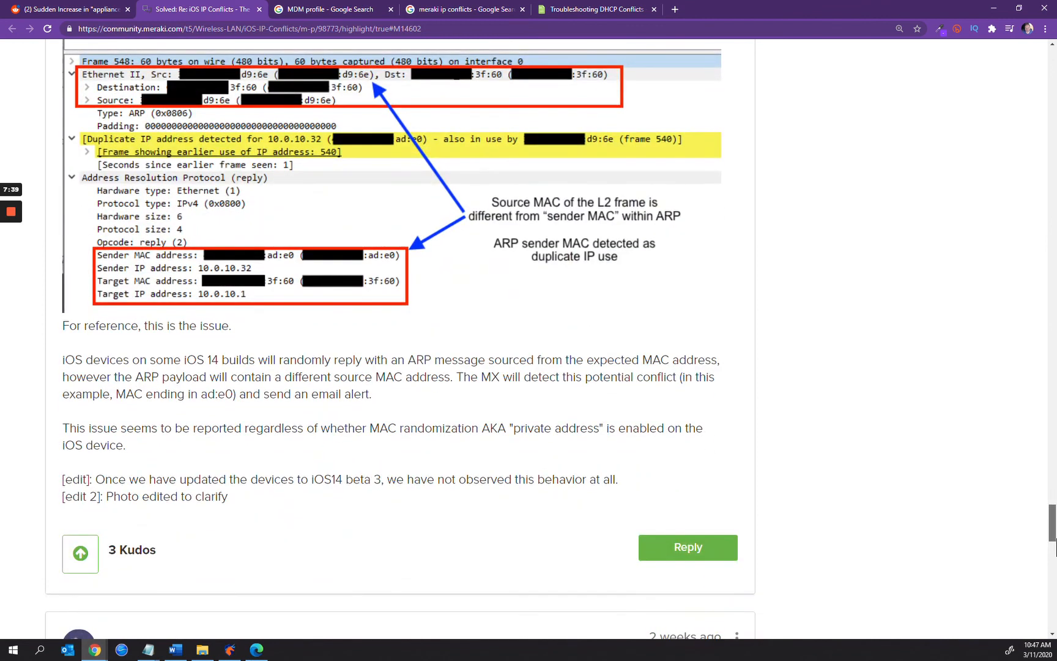
scroll("down", 3)
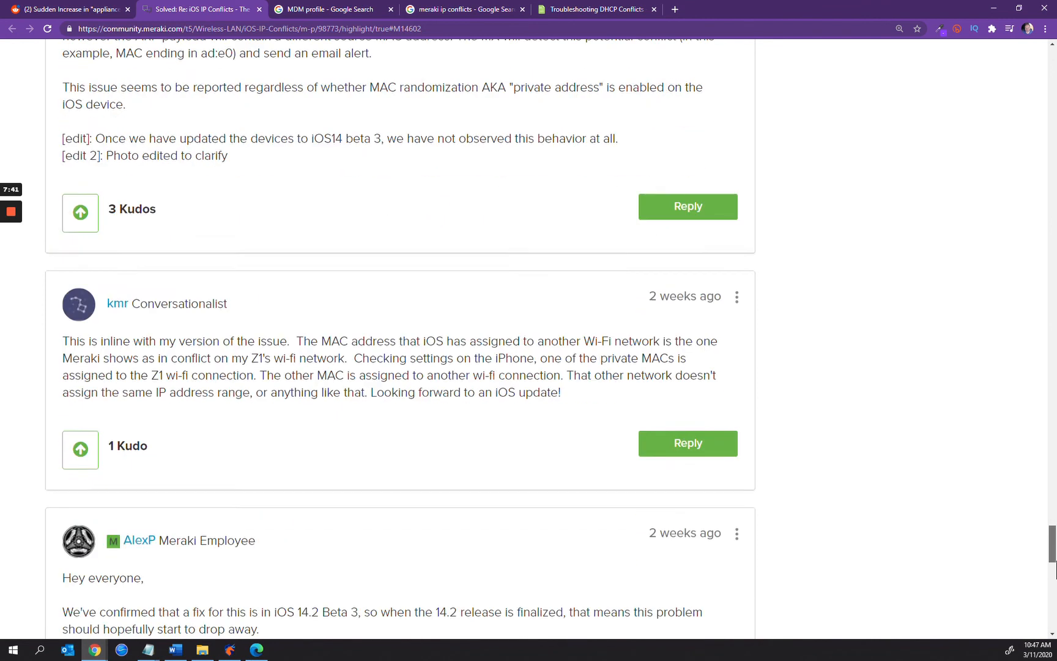
scroll("down", 3)
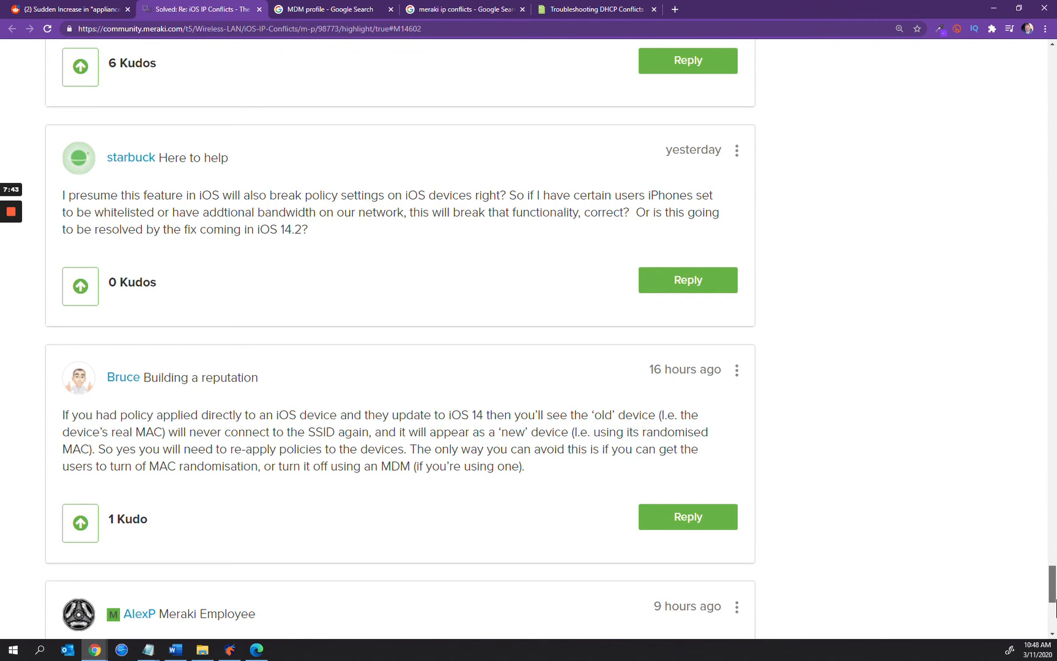
scroll("down", 3)
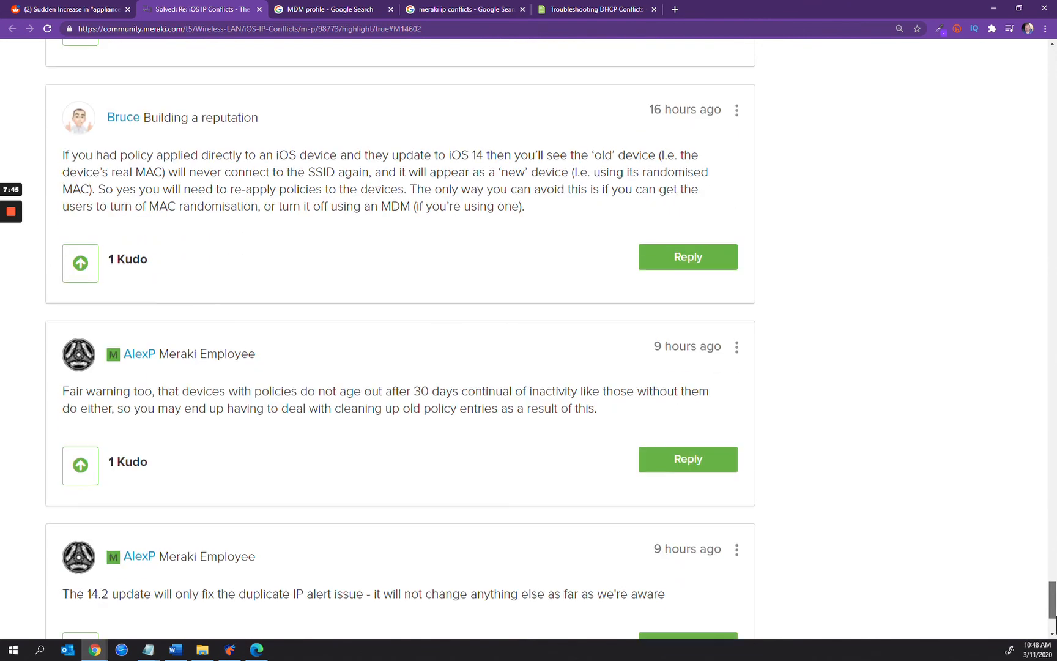
Step: Scroll to the last reply noting that 14.2 only fixes the duplicate IP alert issue
scroll("down", 3)
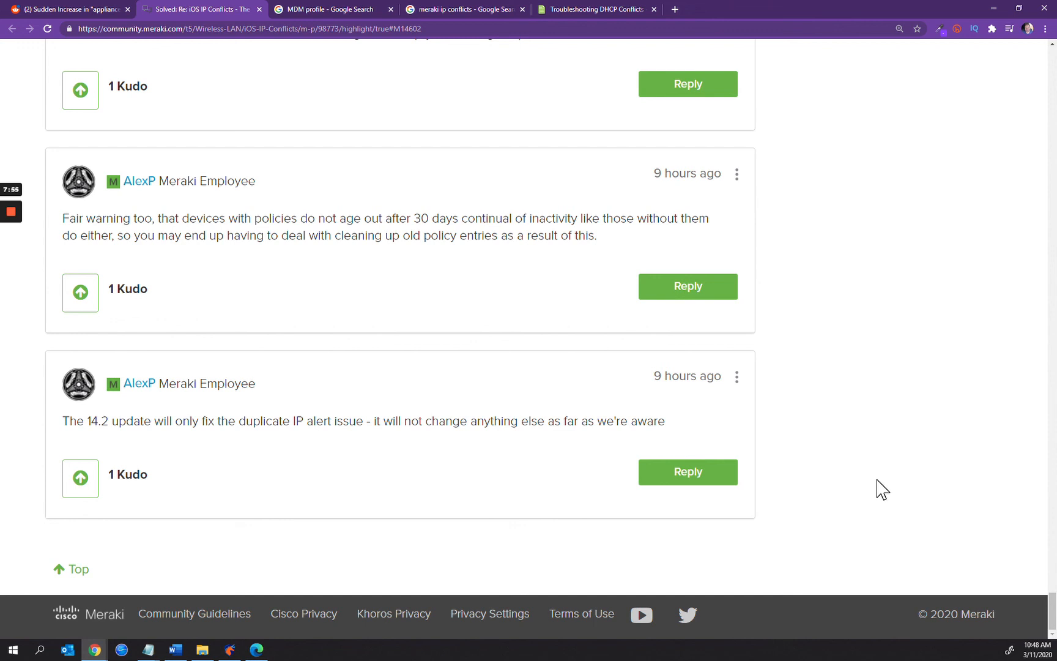
mouse_move(215, 409)
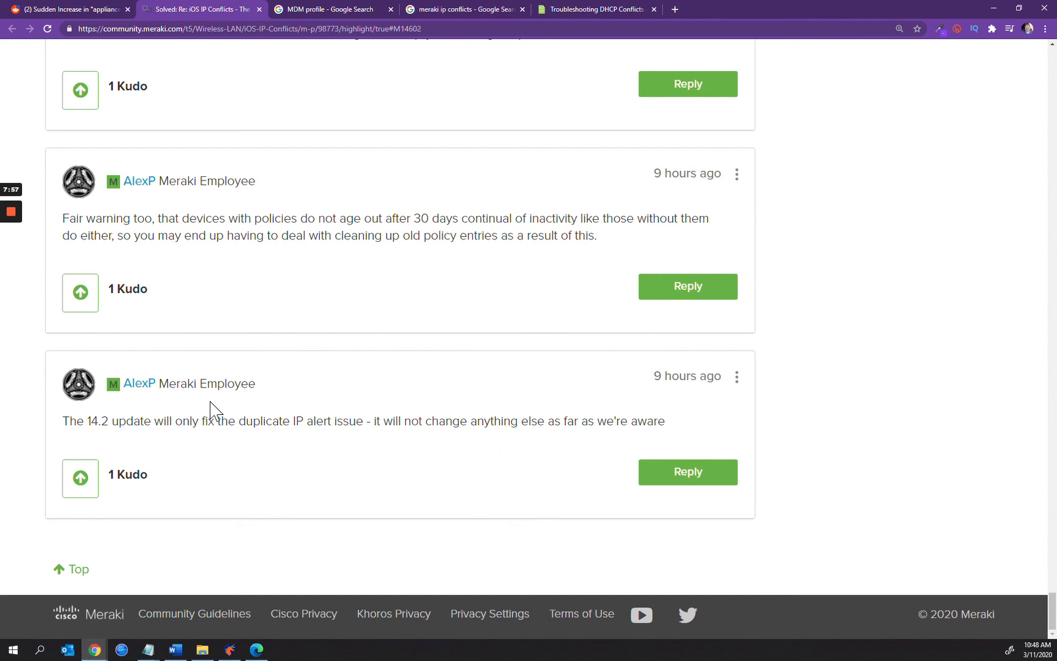
mouse_move(121, 425)
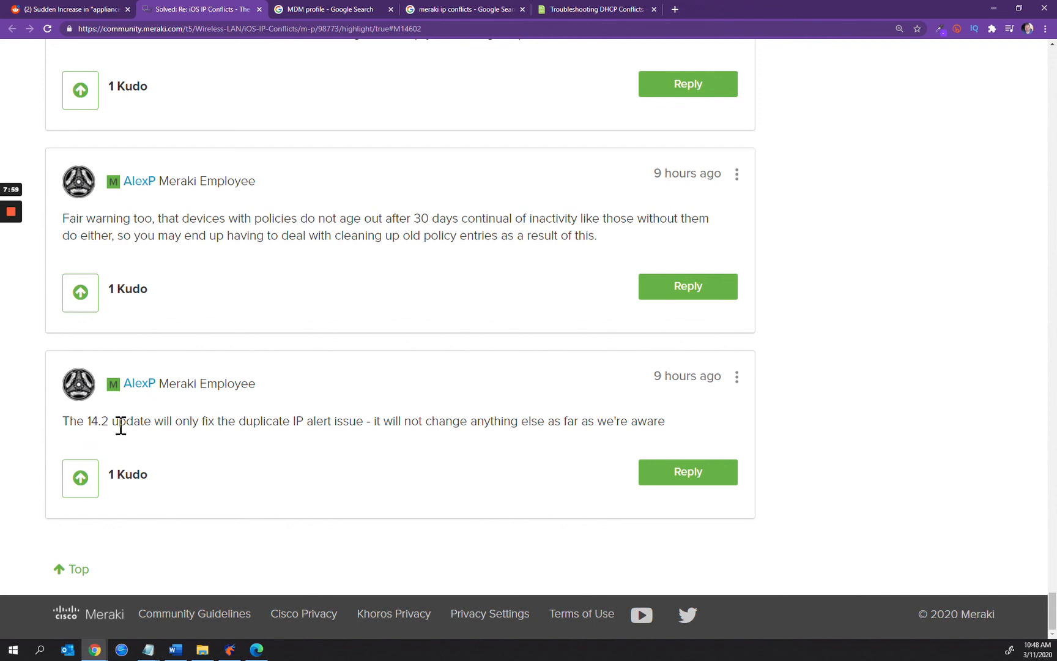
mouse_move(351, 427)
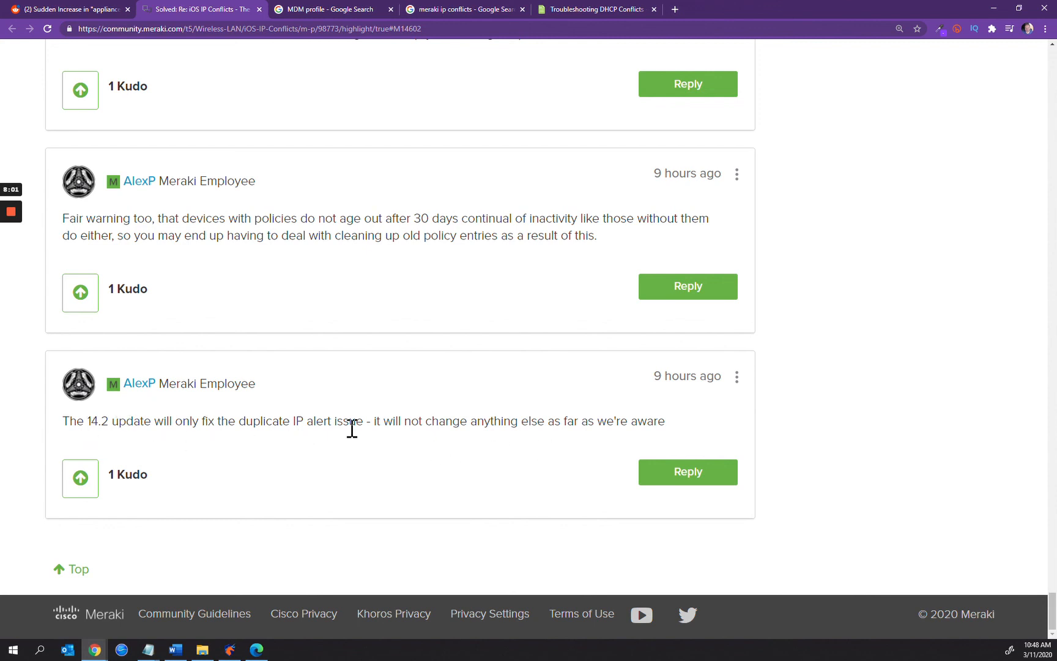
mouse_move(543, 392)
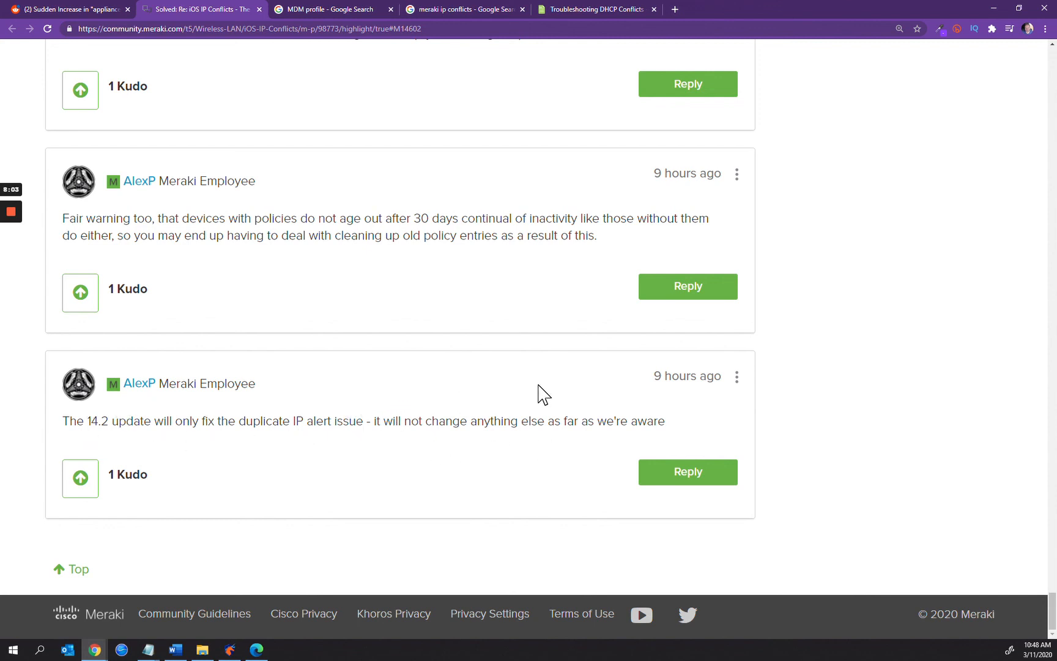